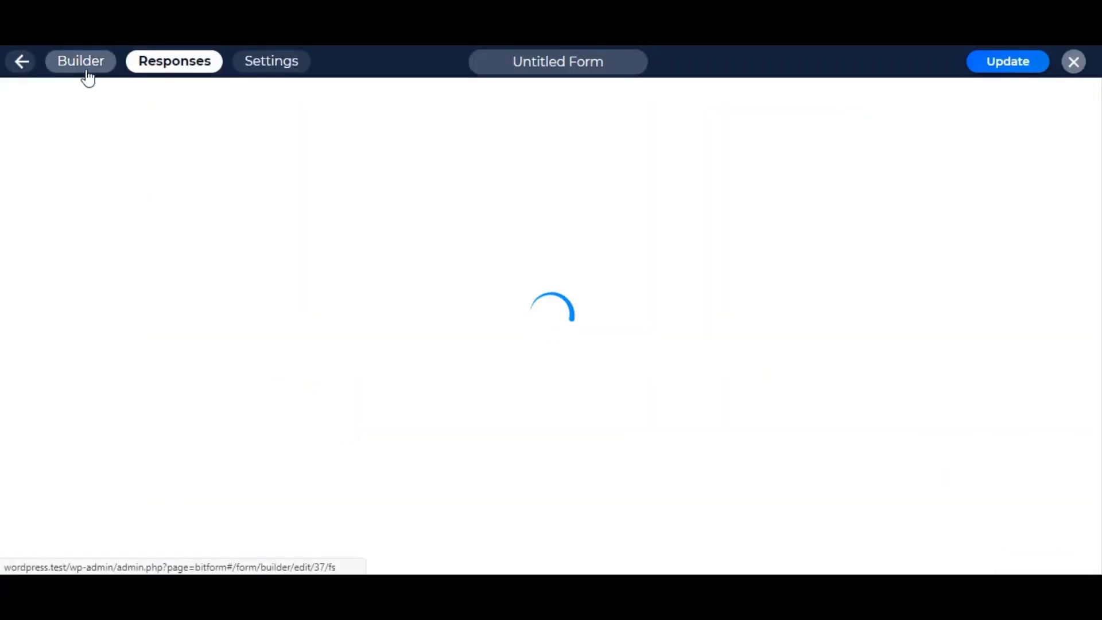
Leave the Bit Form editor and land on Zoho Flow's empty My Flows page
{"action": "left_click", "coordinate": [81, 61]}
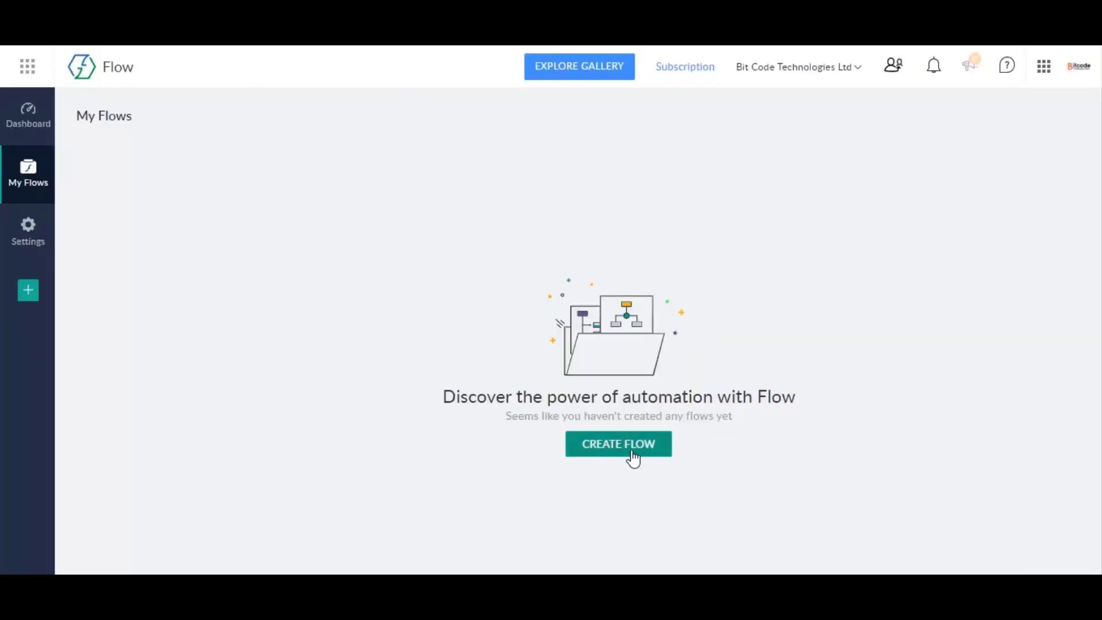
Create a new flow named 'Bit Form Workflow'
{"action": "left_click", "coordinate": [618, 444]}
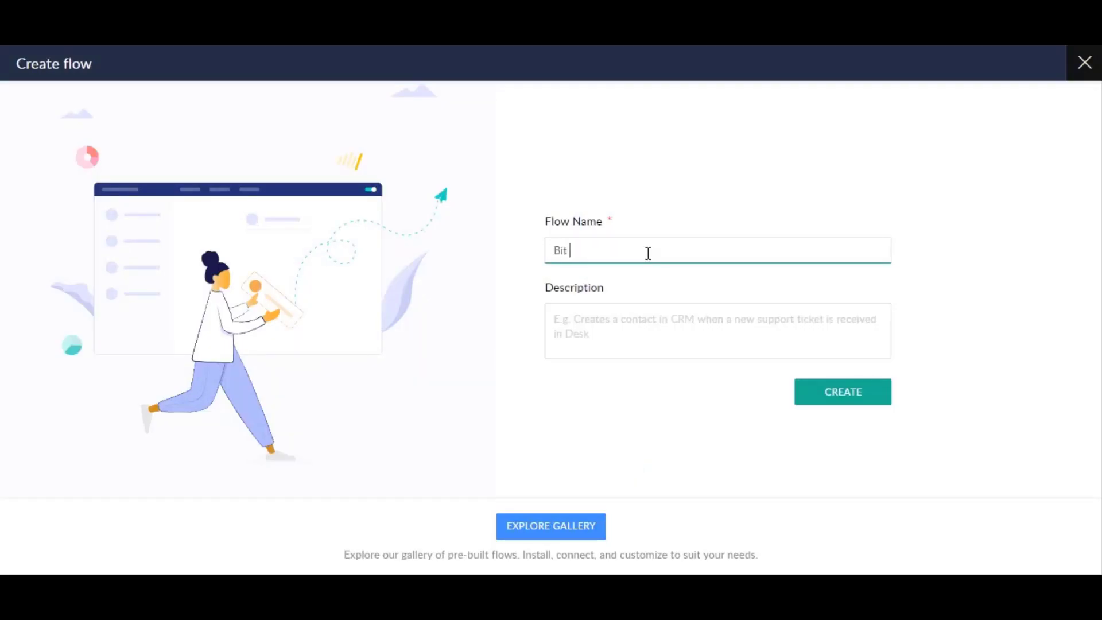
{"action": "type", "text": "Form"}
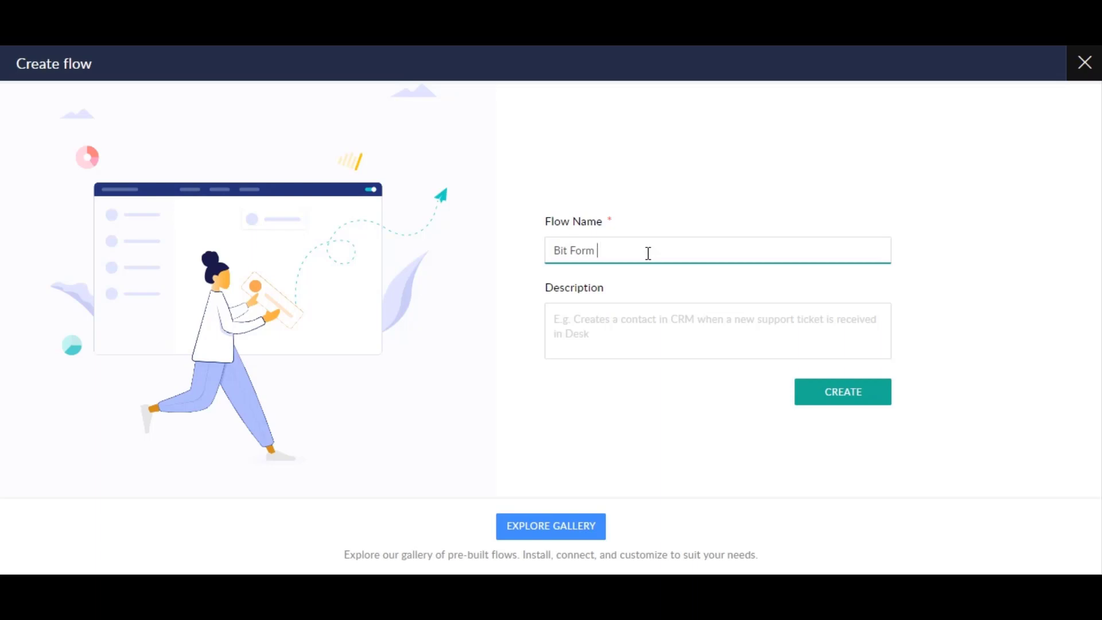
{"action": "type", "text": "Workfl"}
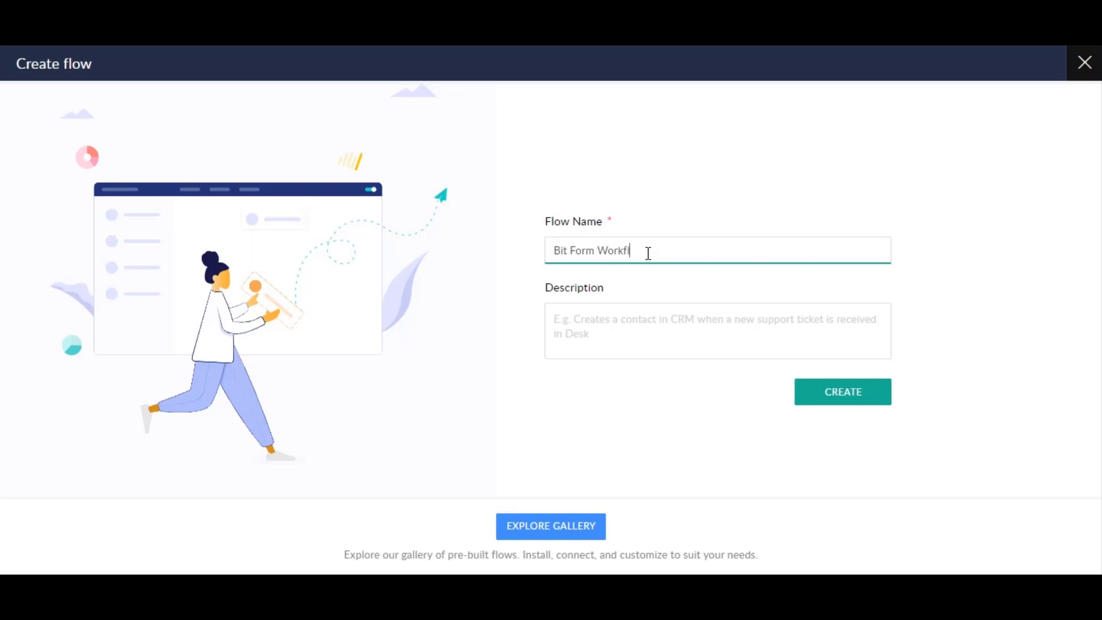
{"action": "type", "text": "low"}
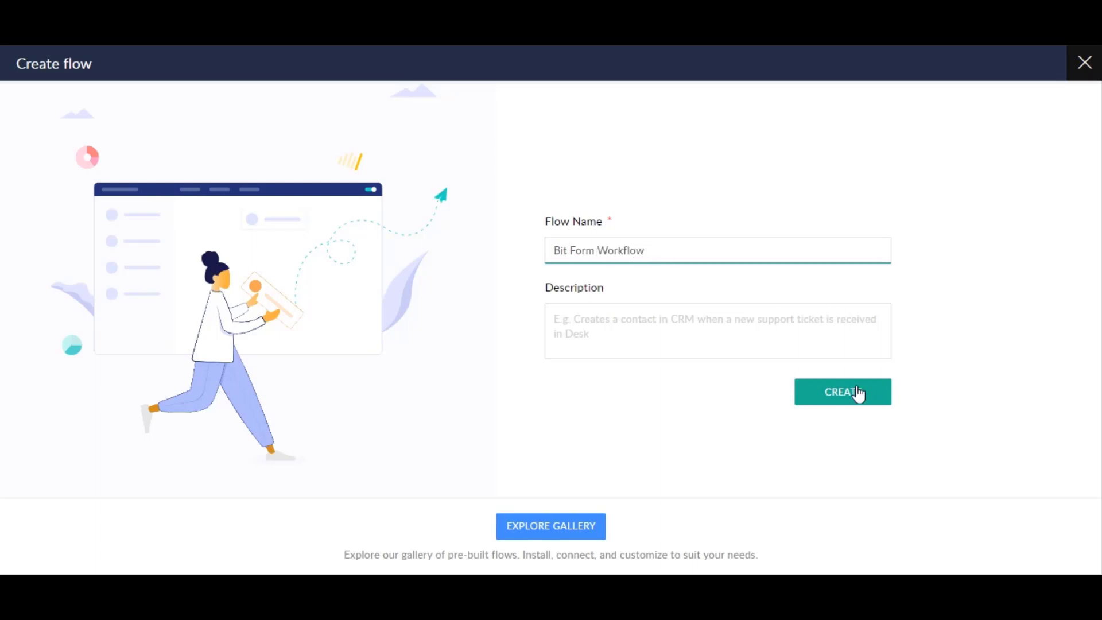
{"action": "left_click", "coordinate": [843, 391]}
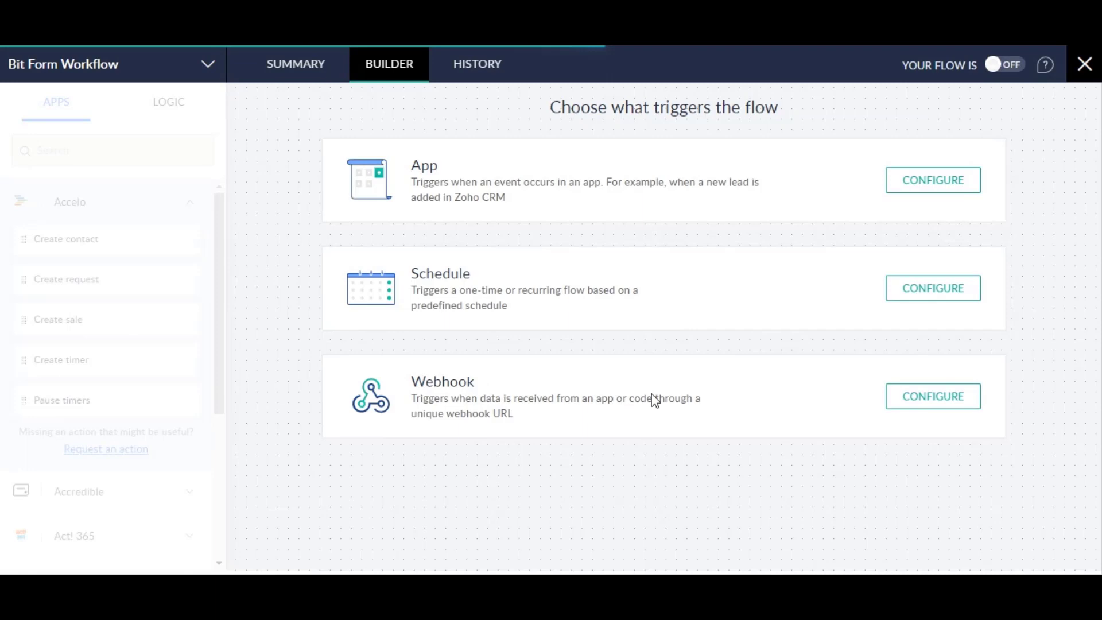
{"action": "mouse_move", "coordinate": [932, 396]}
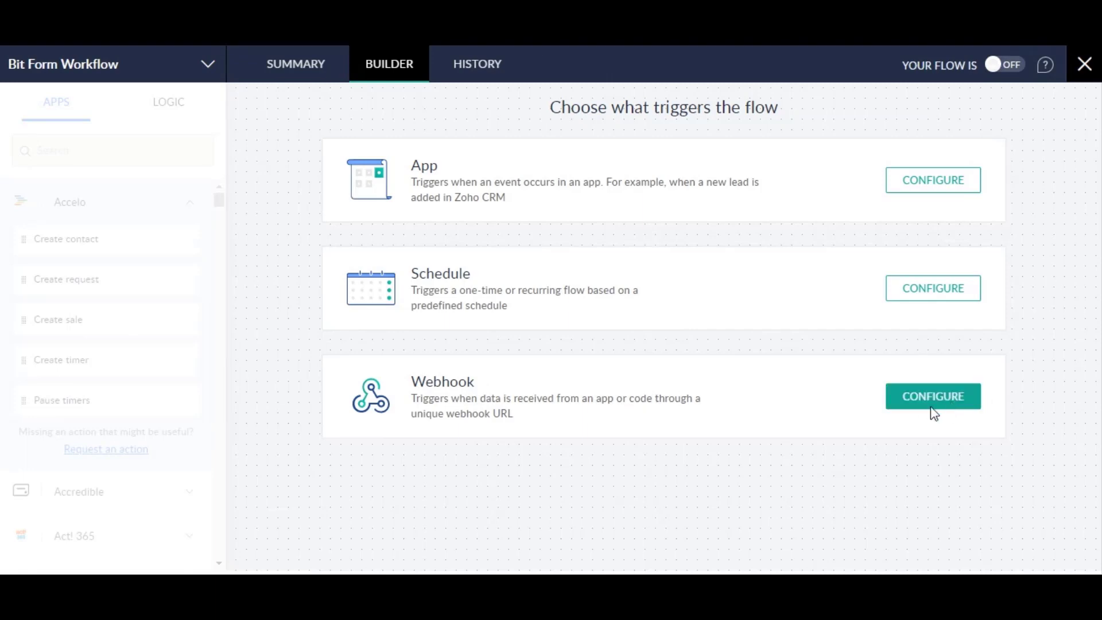
Configure a Webhook trigger with Form Data payload and copy its URL
{"action": "left_click", "coordinate": [932, 396]}
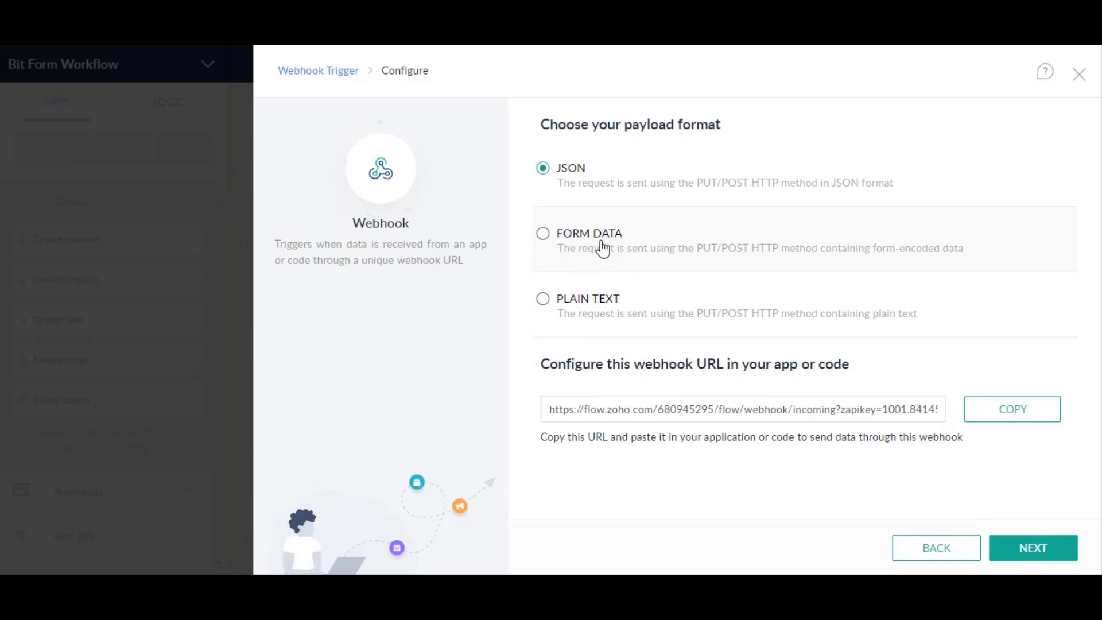
{"action": "left_click", "coordinate": [542, 233]}
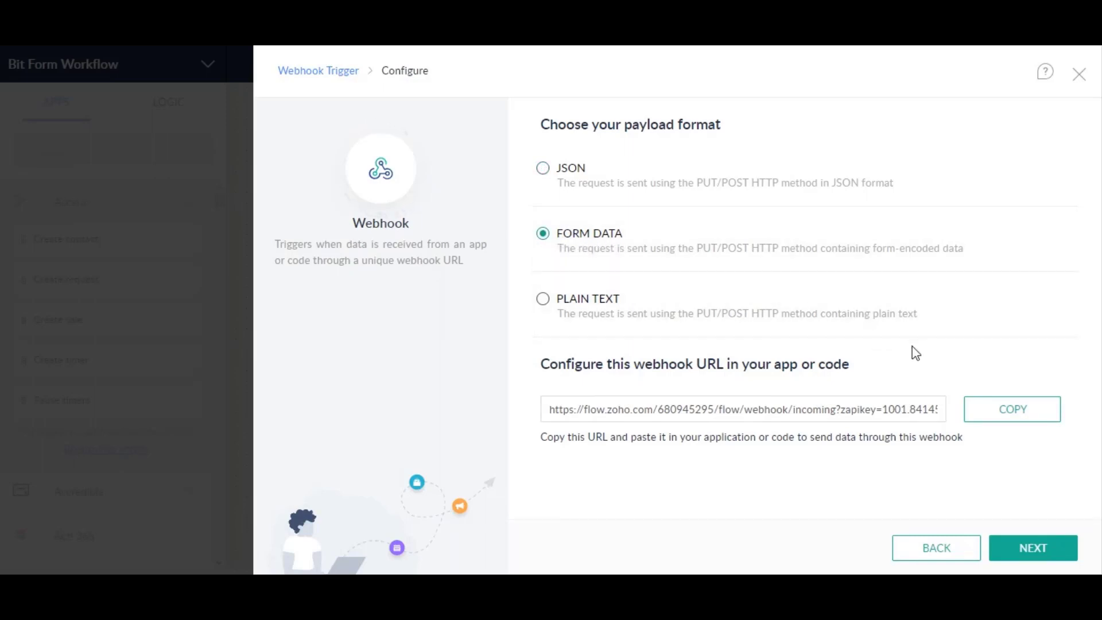
{"action": "left_click", "coordinate": [1011, 409]}
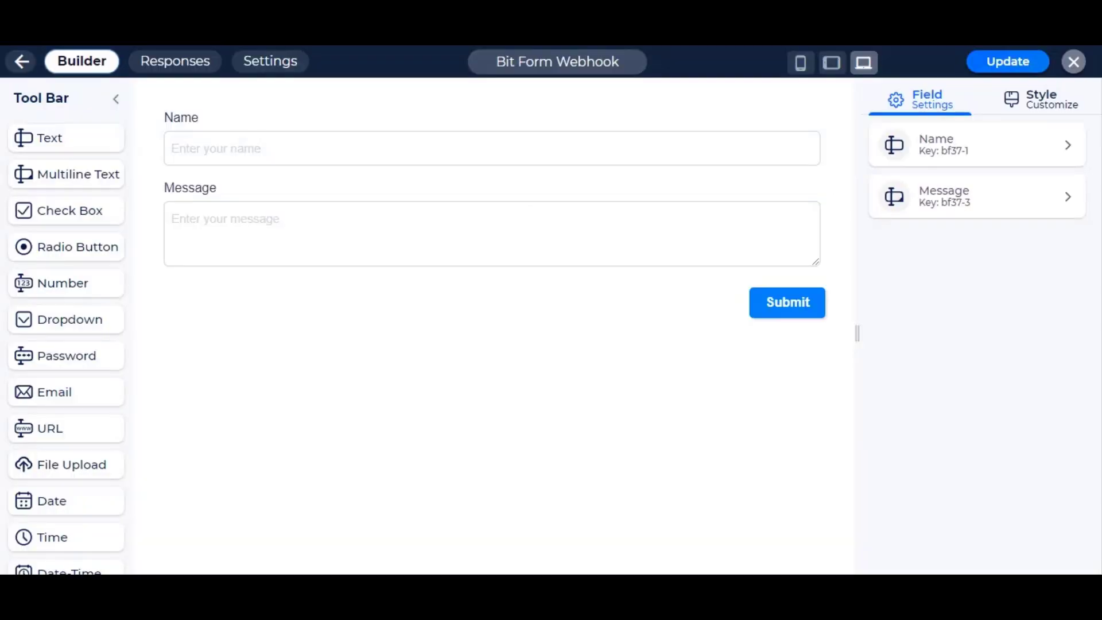
Add Web Hook 1 under Settings > Confirmations with the Zoho Flow URL as its link
{"action": "left_click", "coordinate": [270, 61]}
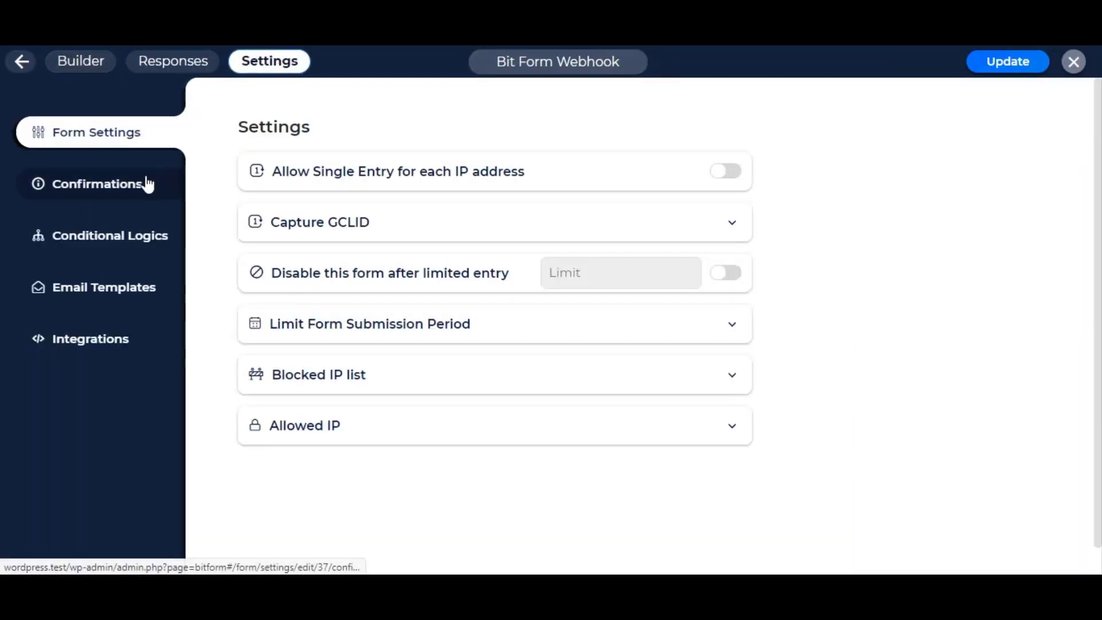
{"action": "left_click", "coordinate": [98, 183]}
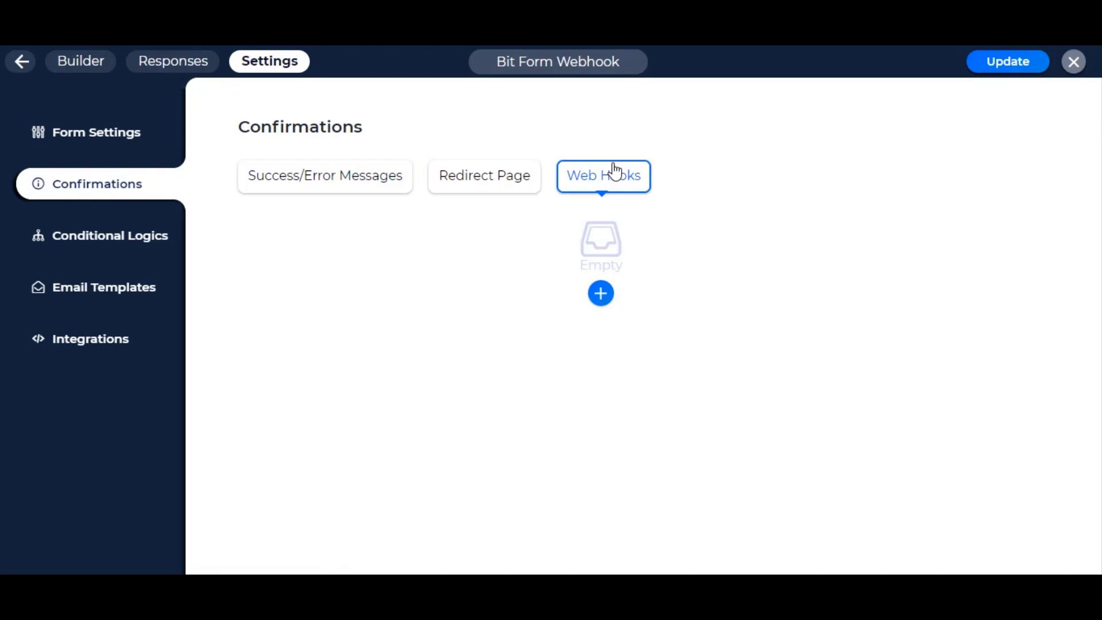
{"action": "left_click", "coordinate": [600, 293]}
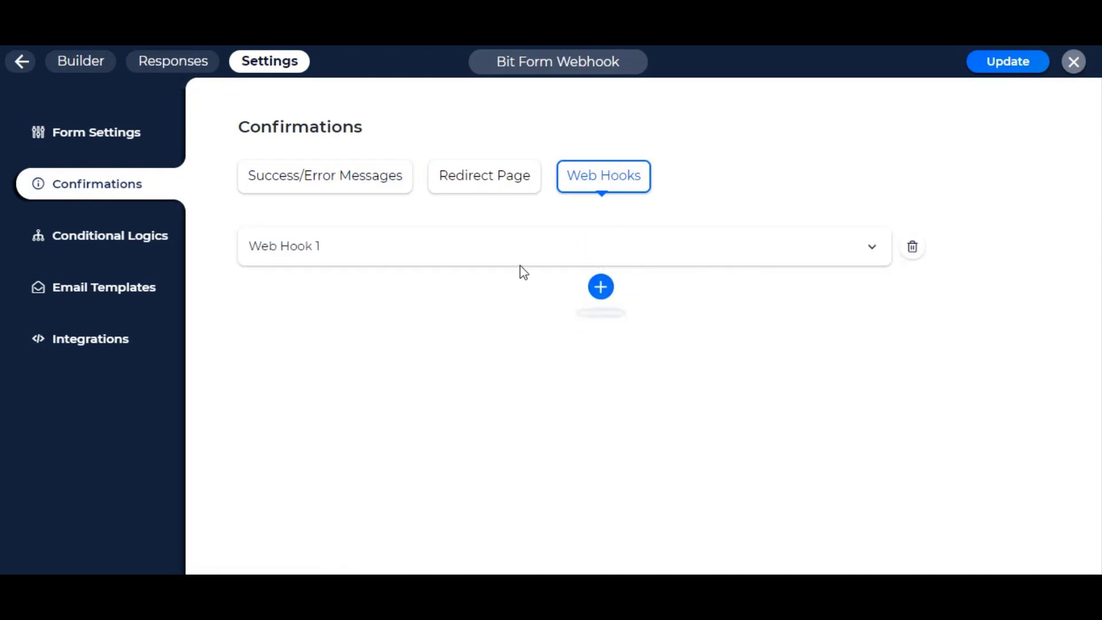
{"action": "right_click", "coordinate": [344, 318]}
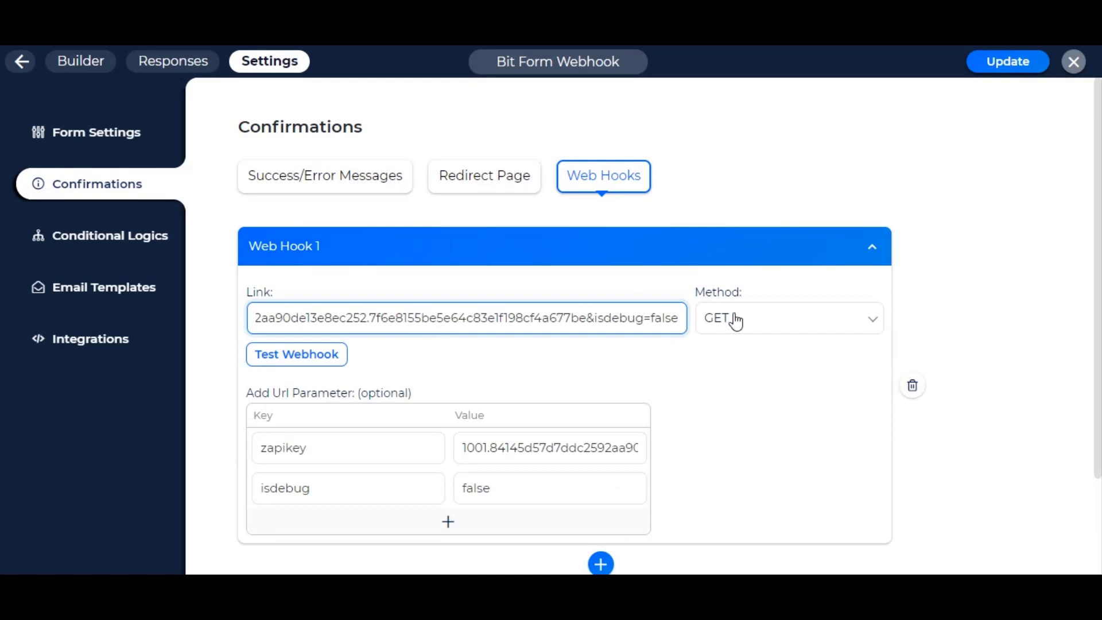
Make the web hook POST 'name' and 'message' parameters mapped to the Name and Message fields
{"action": "left_click", "coordinate": [788, 318]}
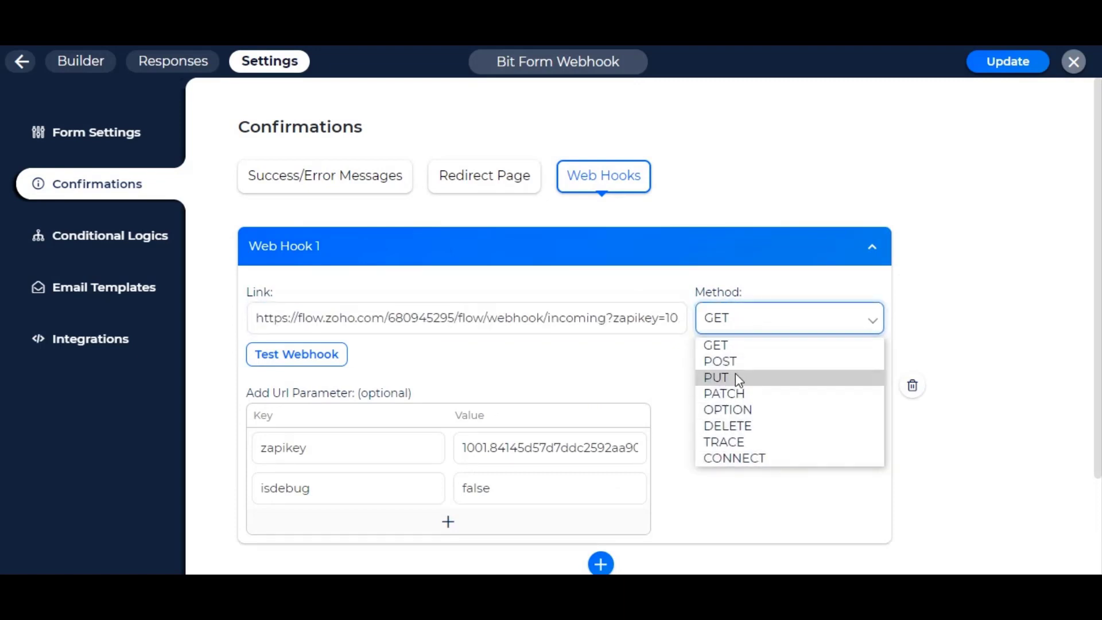
{"action": "left_click", "coordinate": [721, 362]}
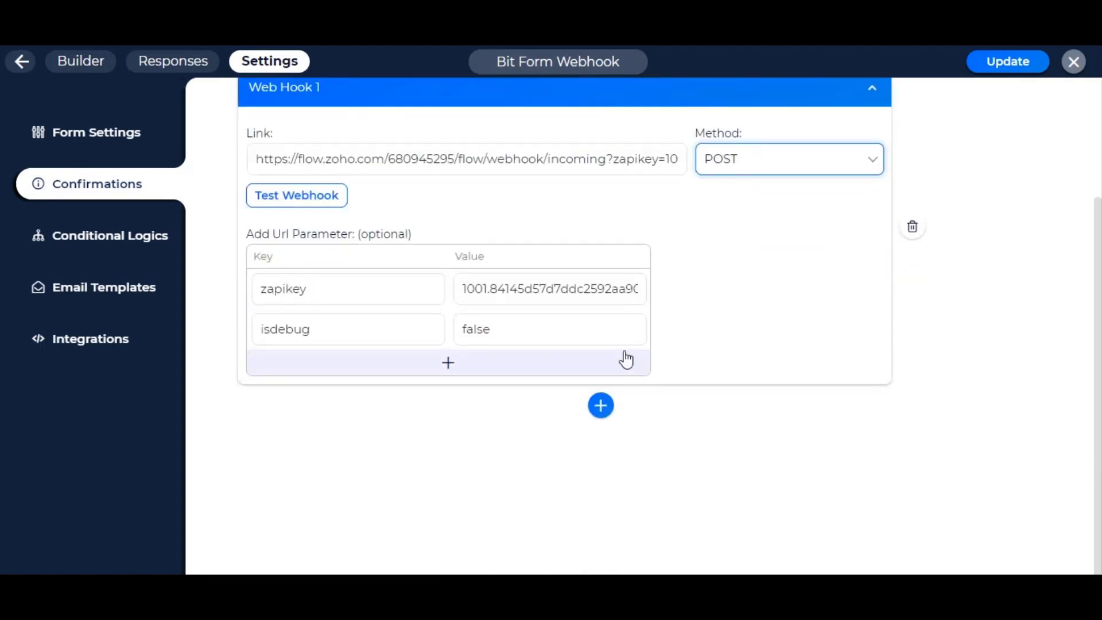
{"action": "left_click", "coordinate": [448, 362]}
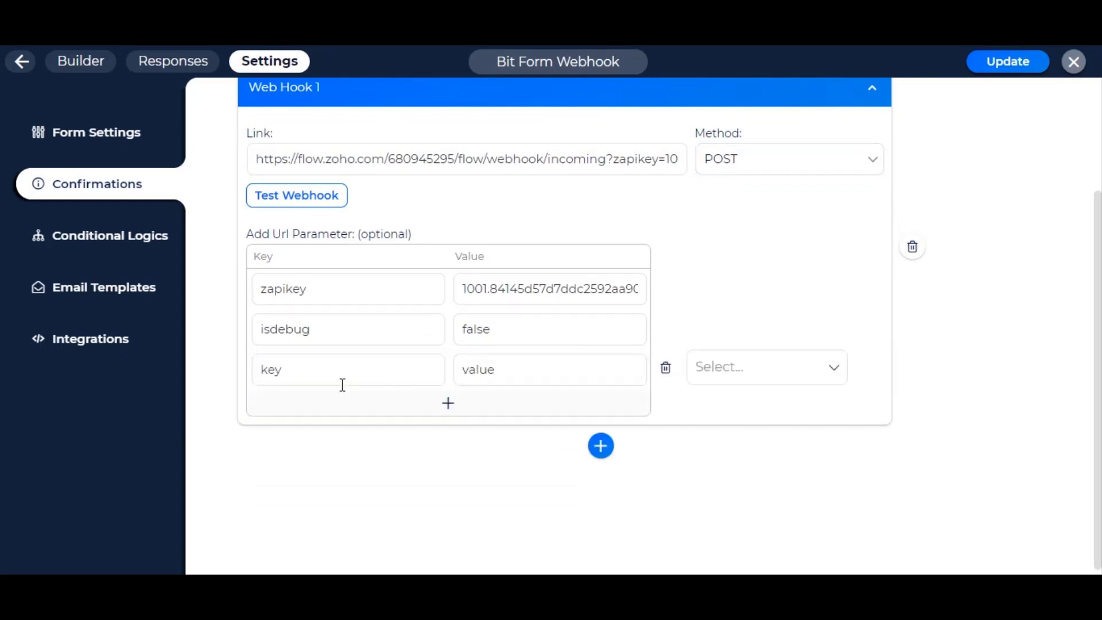
{"action": "type", "text": "name"}
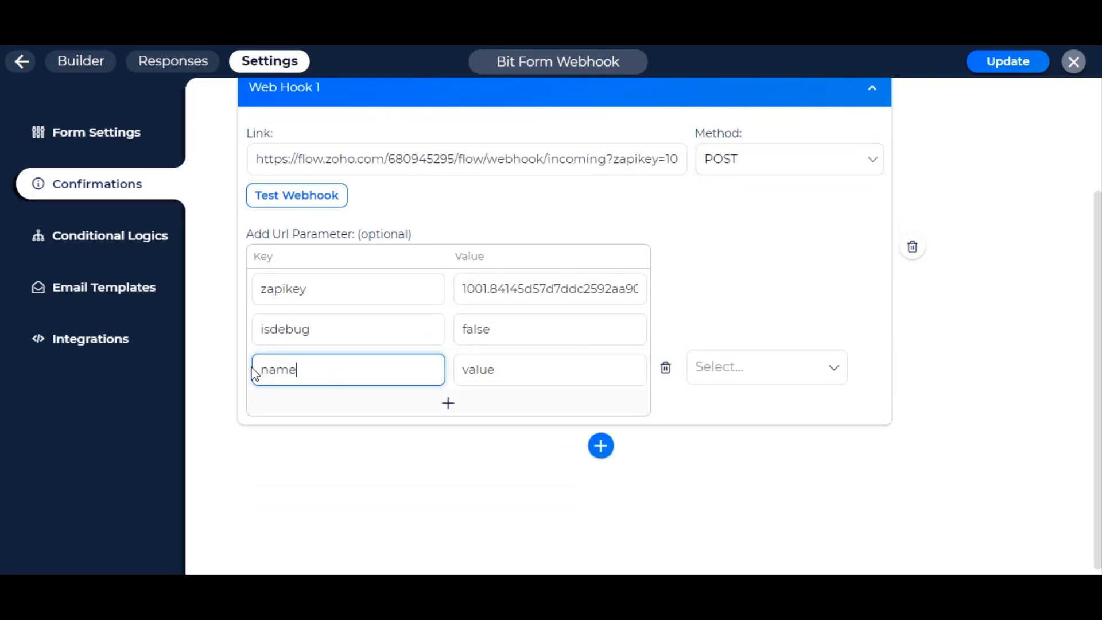
{"action": "left_click", "coordinate": [766, 366]}
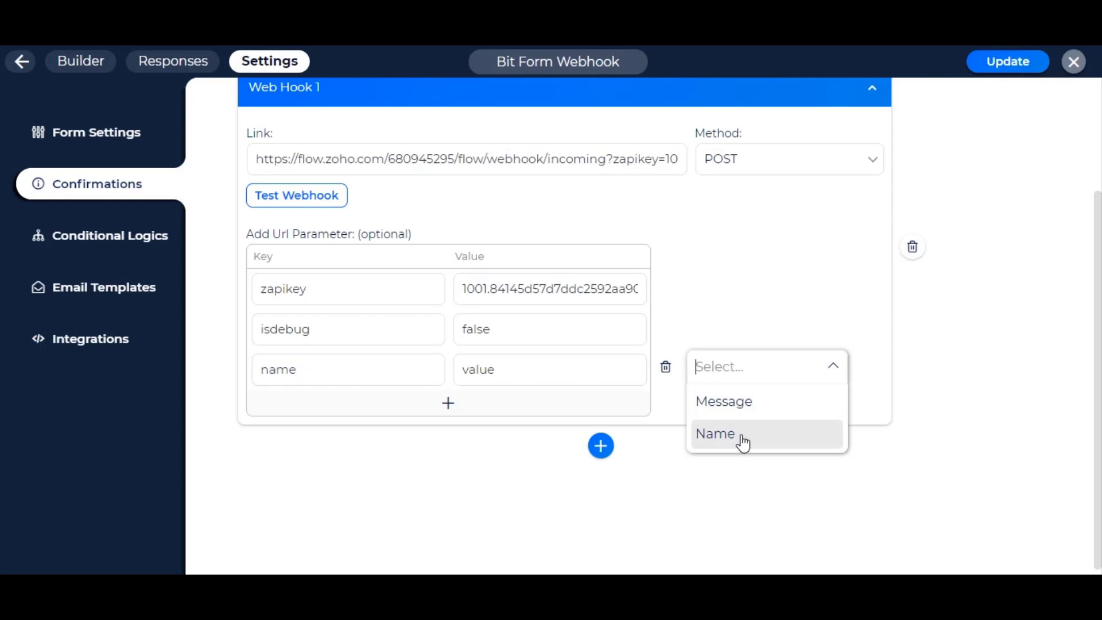
{"action": "left_click", "coordinate": [715, 434]}
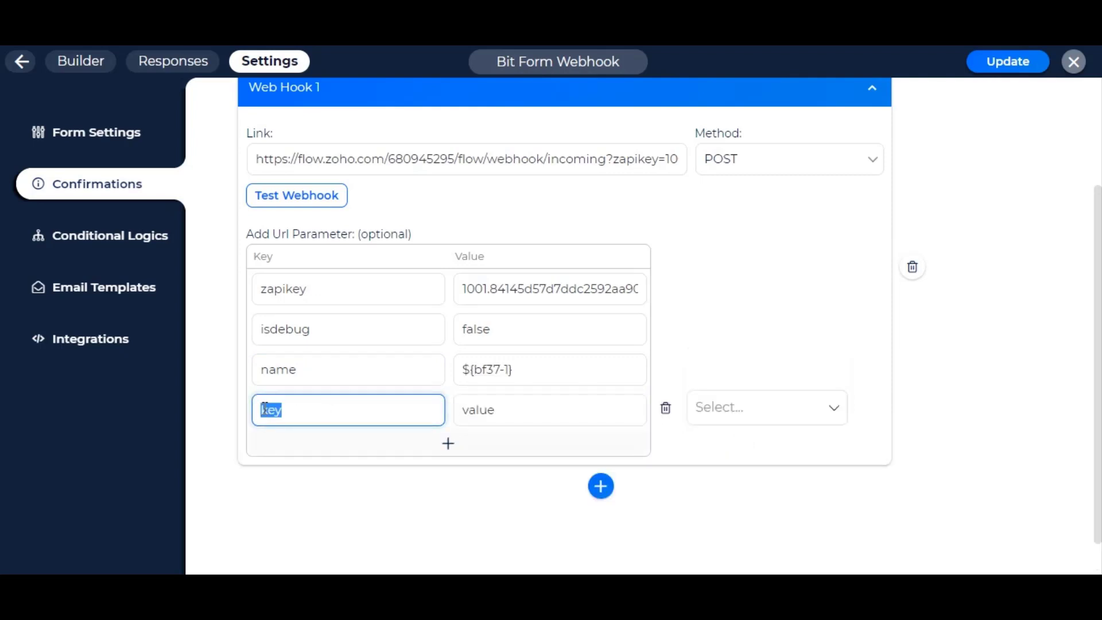
{"action": "type", "text": "message"}
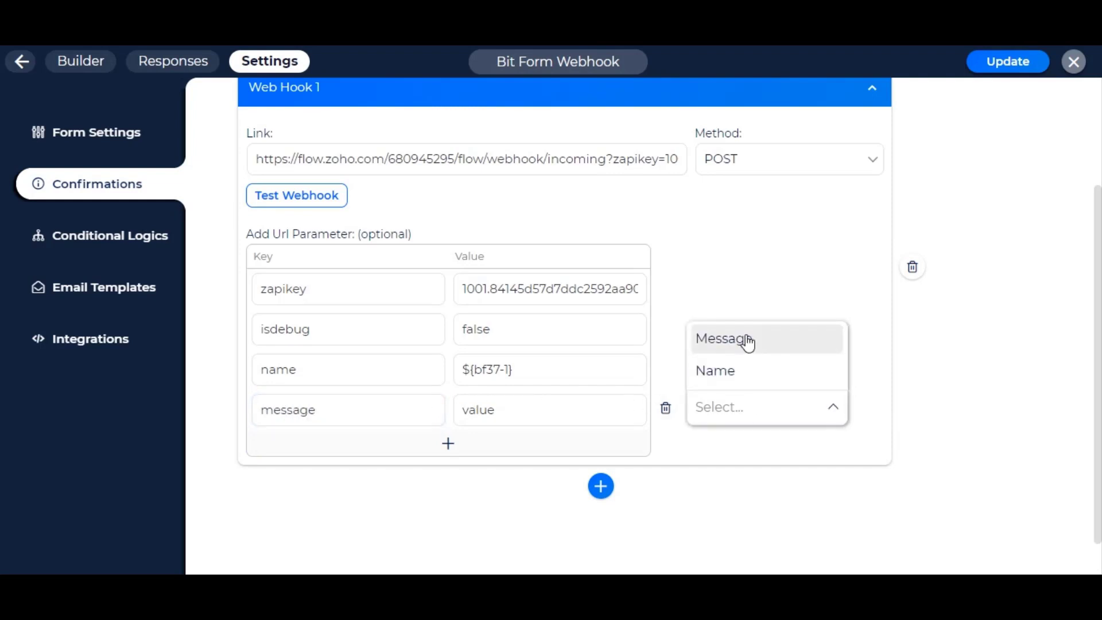
{"action": "left_click", "coordinate": [725, 338]}
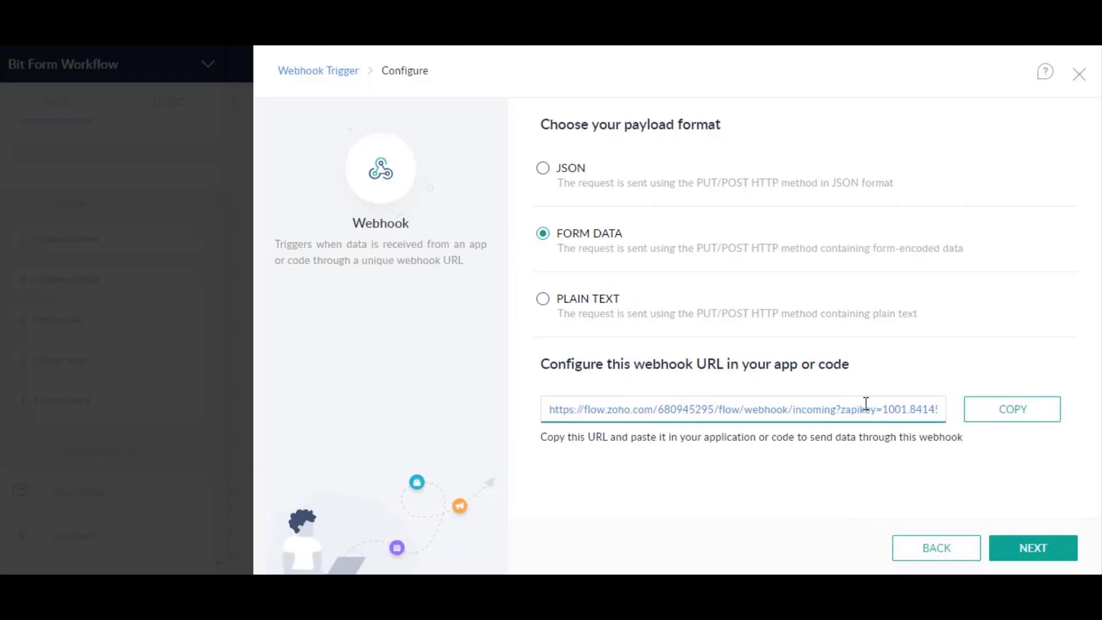
Test the webhook with a request from Bit Form and finish the trigger after the payload arrives
{"action": "left_click", "coordinate": [1032, 548]}
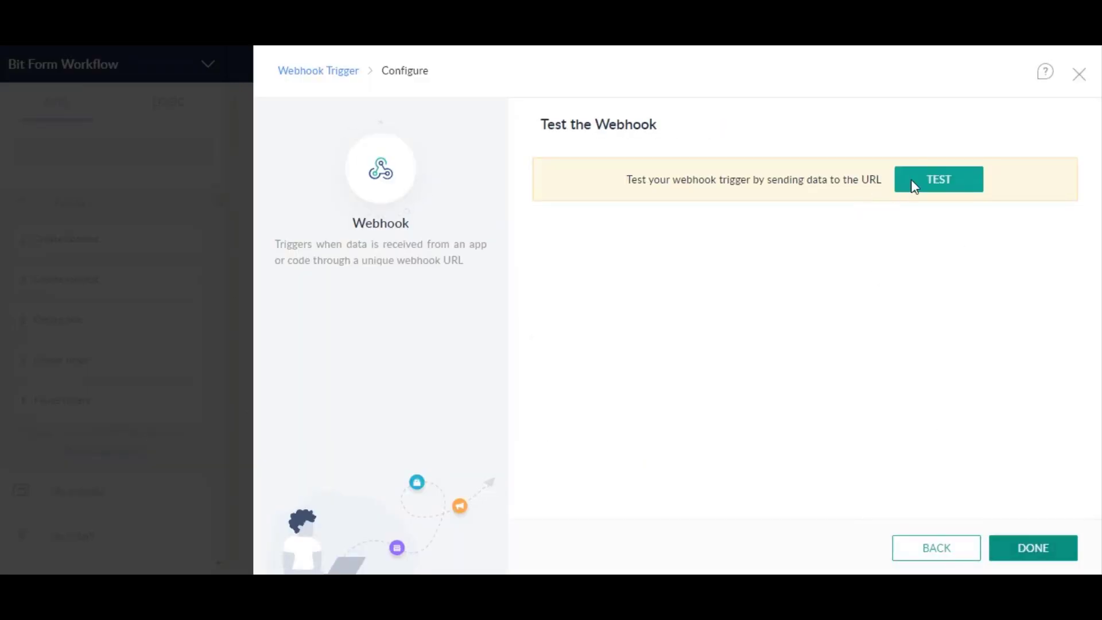
{"action": "left_click", "coordinate": [938, 179]}
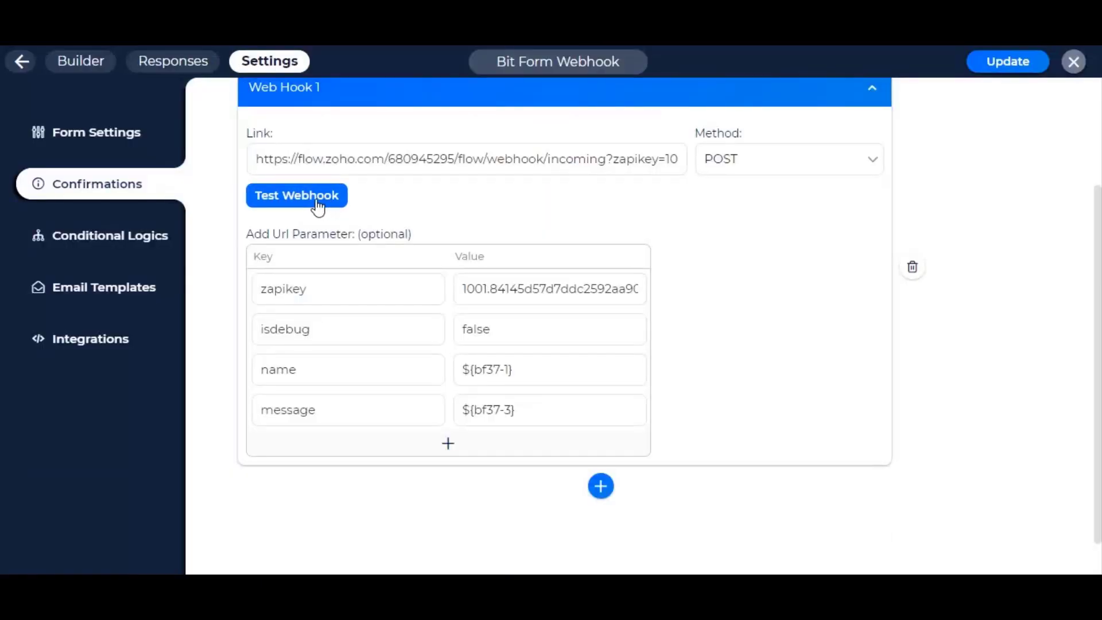
{"action": "left_click", "coordinate": [296, 195]}
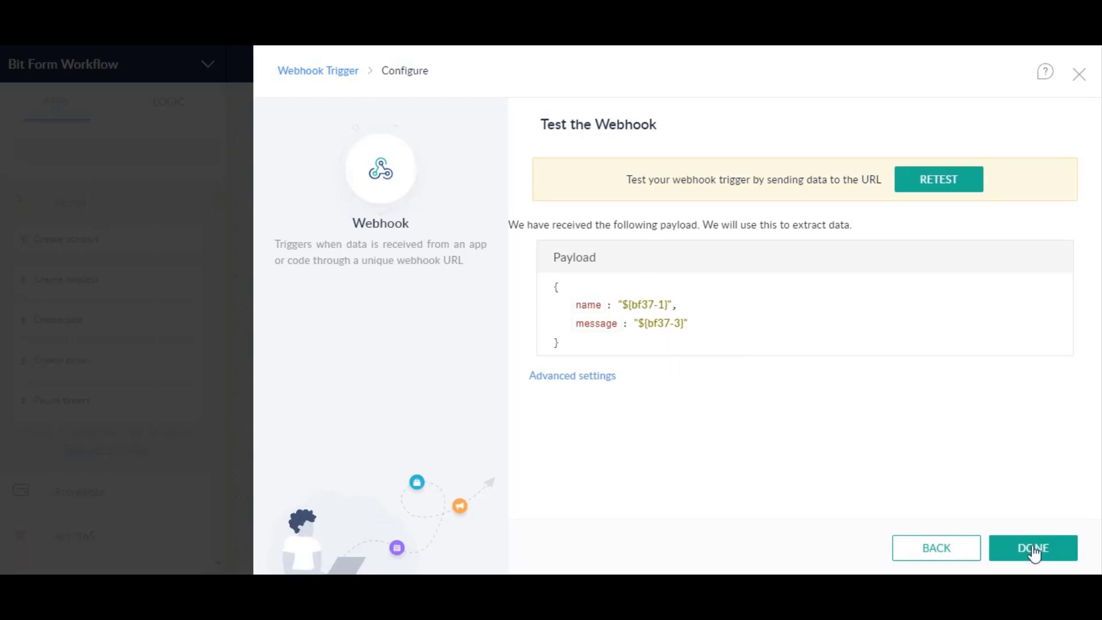
{"action": "left_click", "coordinate": [1032, 547]}
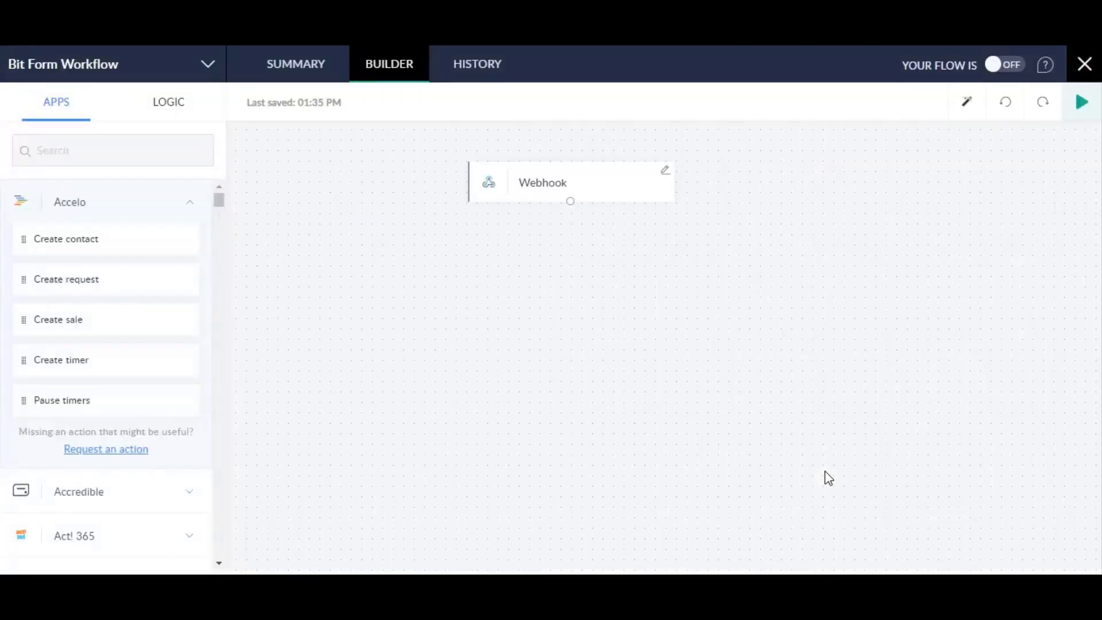
{"action": "mouse_move", "coordinate": [183, 286]}
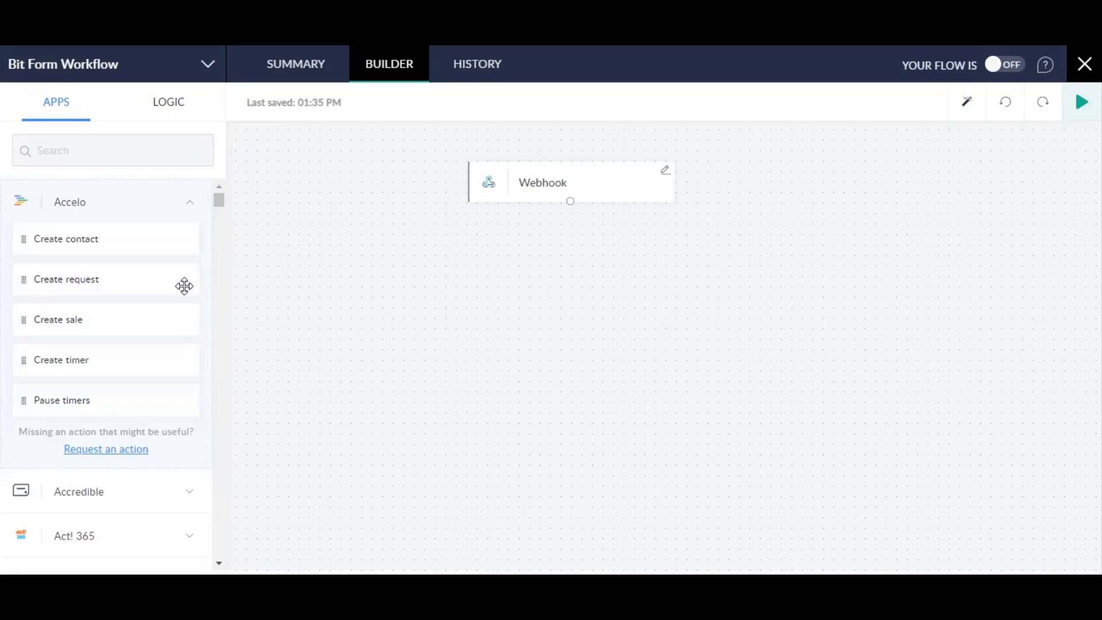
Find Google Sheets in Apps and add its 'Create row - New version' action under the Webhook
{"action": "type", "text": "sheet"}
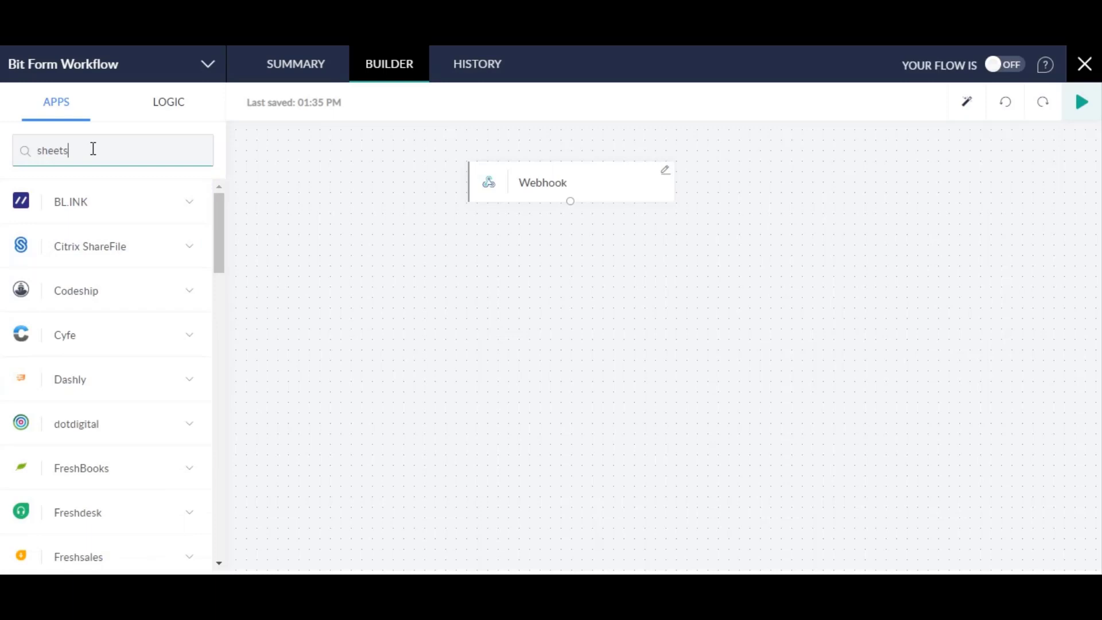
{"action": "type", "text": "sheets"}
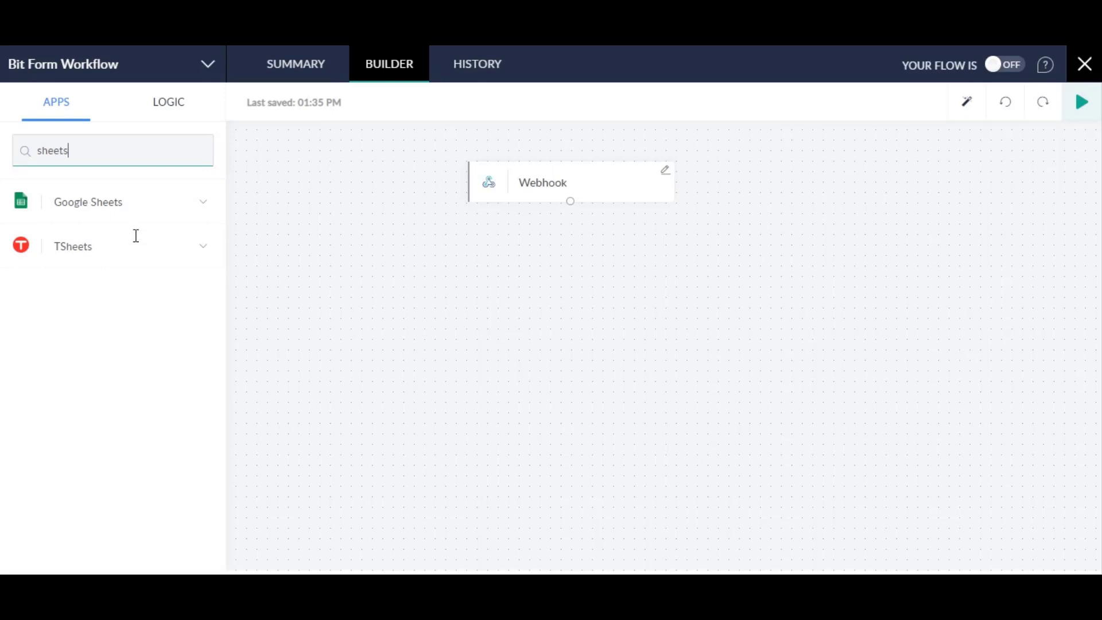
{"action": "mouse_move", "coordinate": [155, 207]}
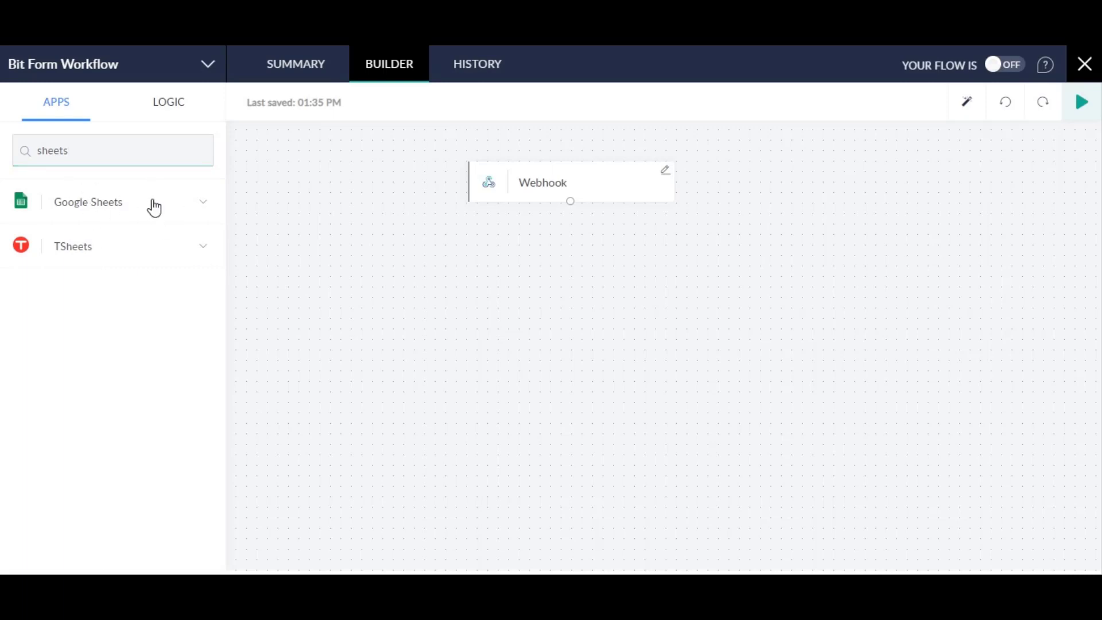
{"action": "left_click", "coordinate": [89, 202]}
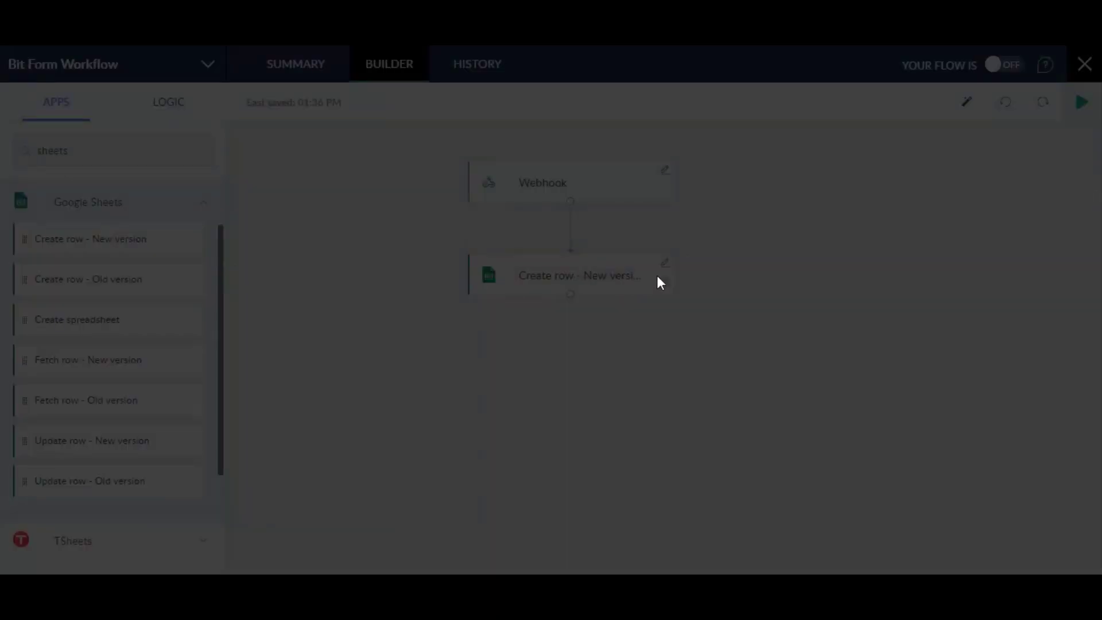
{"action": "left_click", "coordinate": [578, 275]}
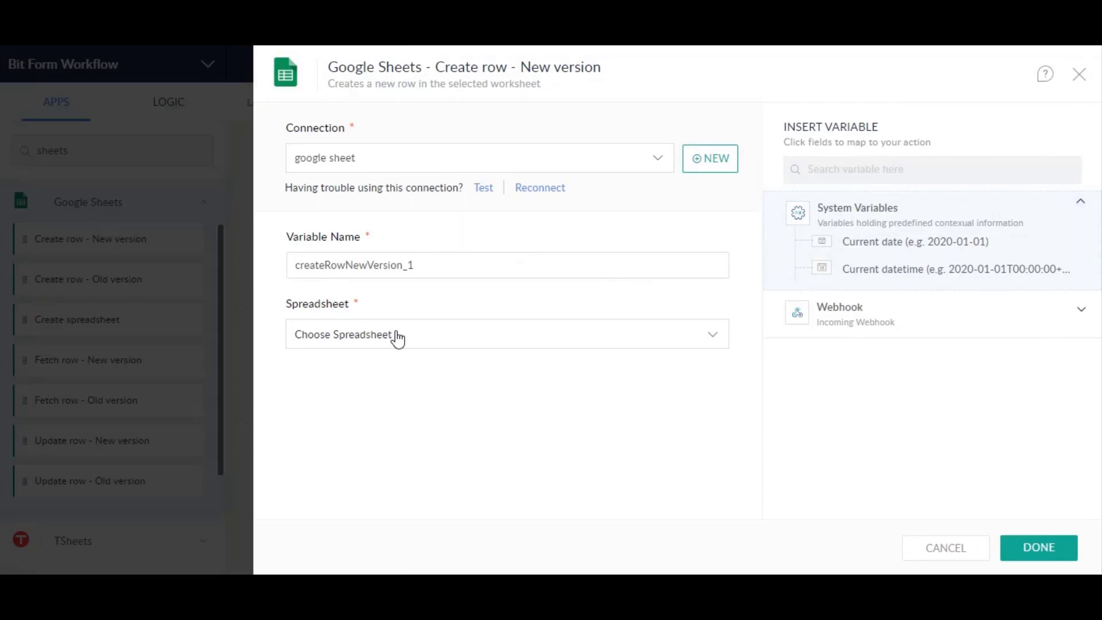
Write webhook Name and Message into Sheet1 of the Bit Form Webhook spreadsheet and save the step
{"action": "left_click", "coordinate": [501, 334]}
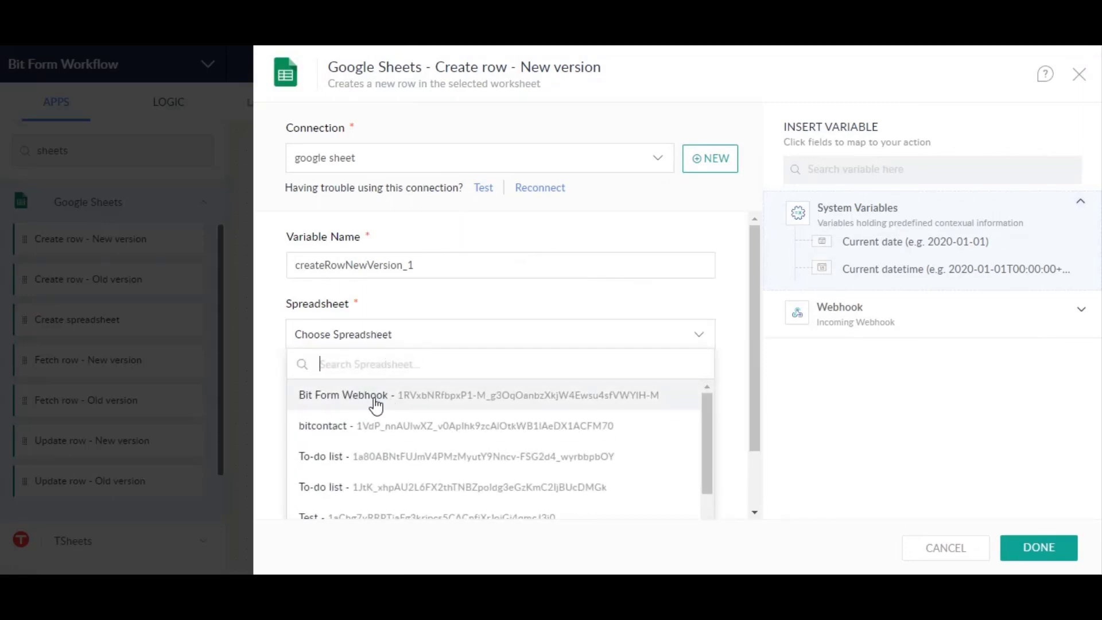
{"action": "left_click", "coordinate": [343, 394]}
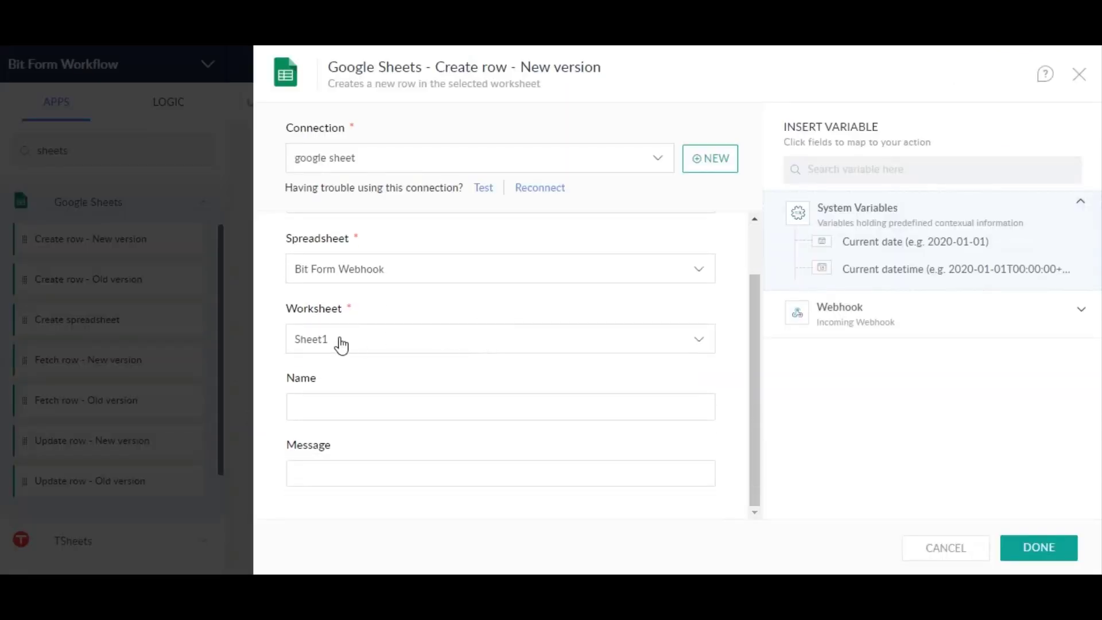
{"action": "mouse_move", "coordinate": [267, 363]}
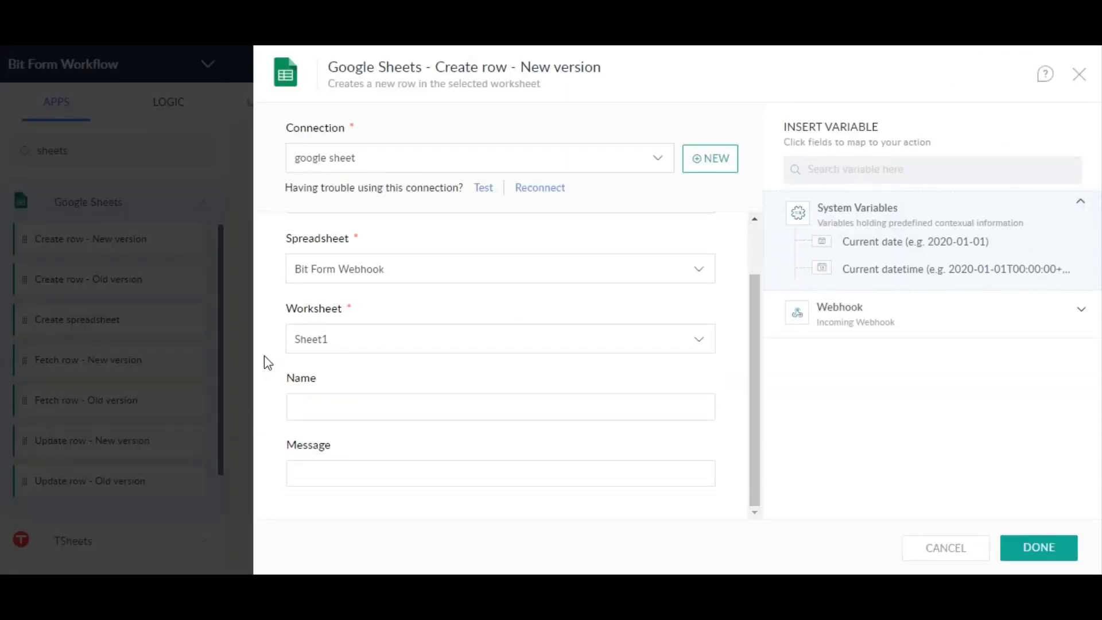
{"action": "left_click", "coordinate": [500, 407]}
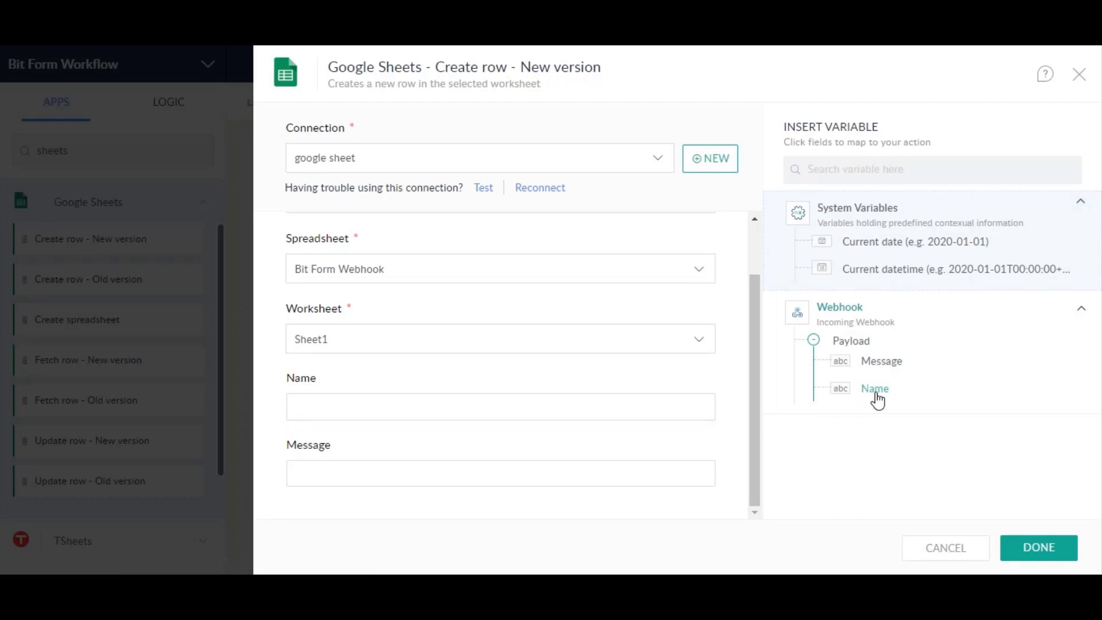
{"action": "left_click", "coordinate": [875, 388]}
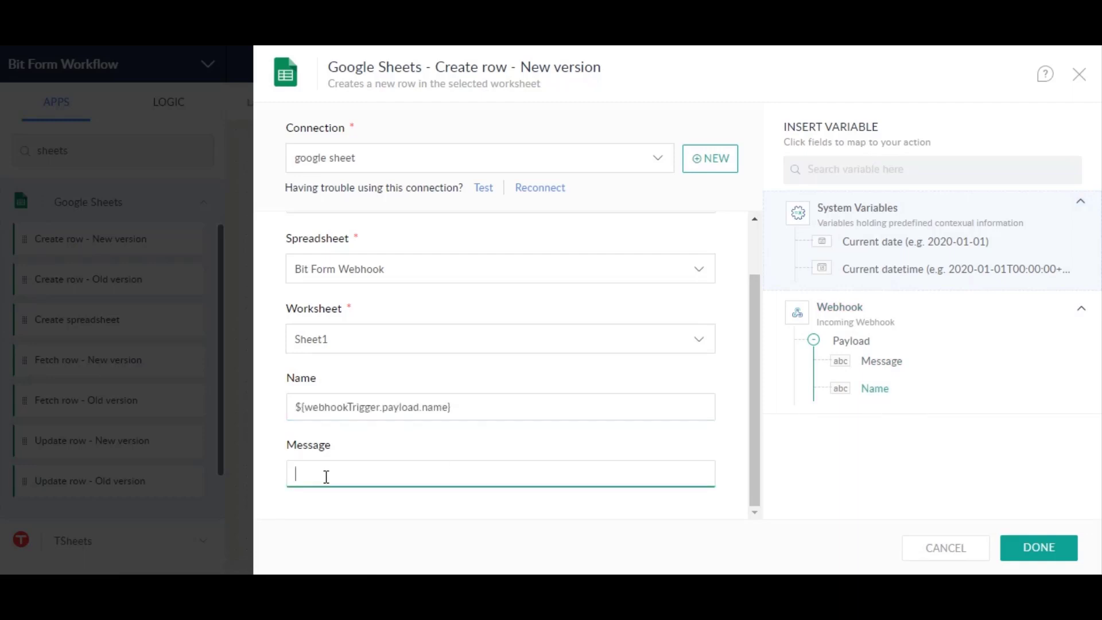
{"action": "left_click", "coordinate": [880, 361]}
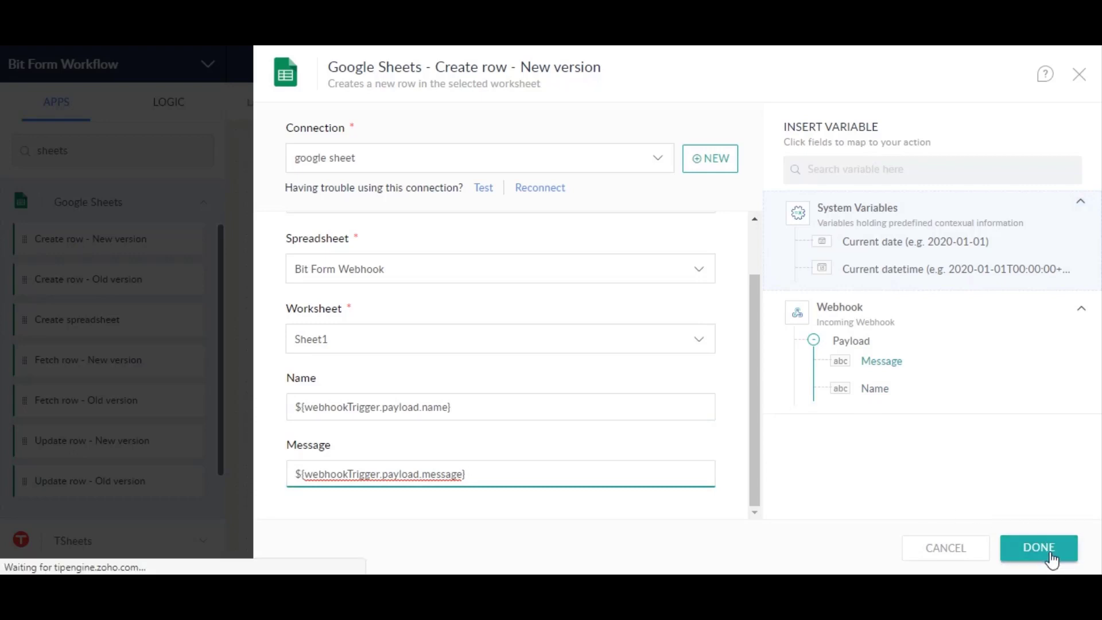
{"action": "left_click", "coordinate": [1038, 548]}
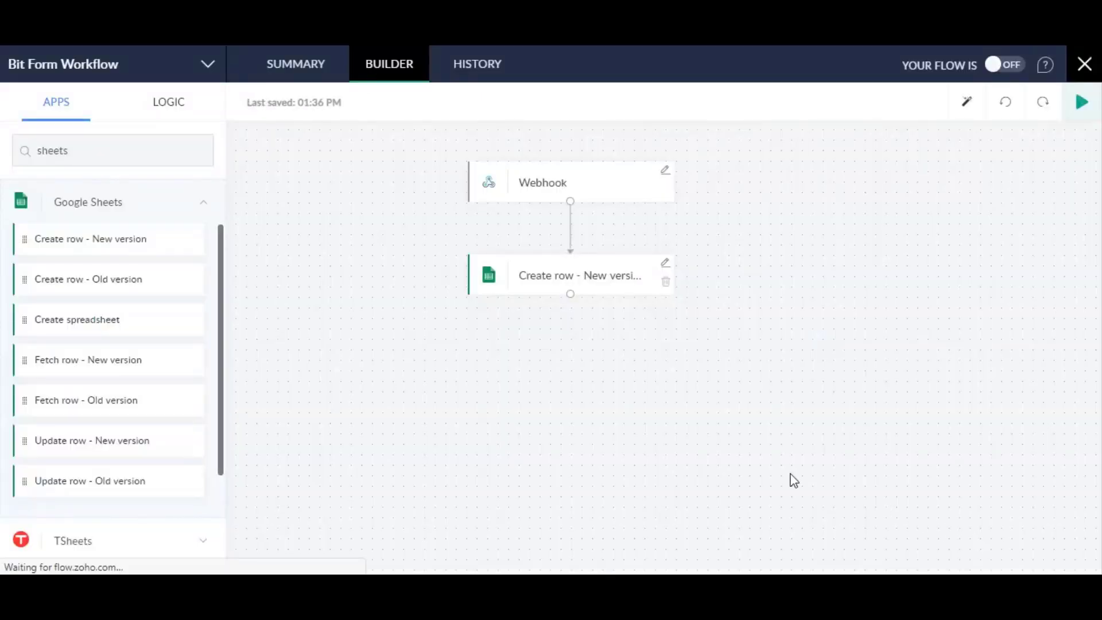
{"action": "mouse_move", "coordinate": [939, 183]}
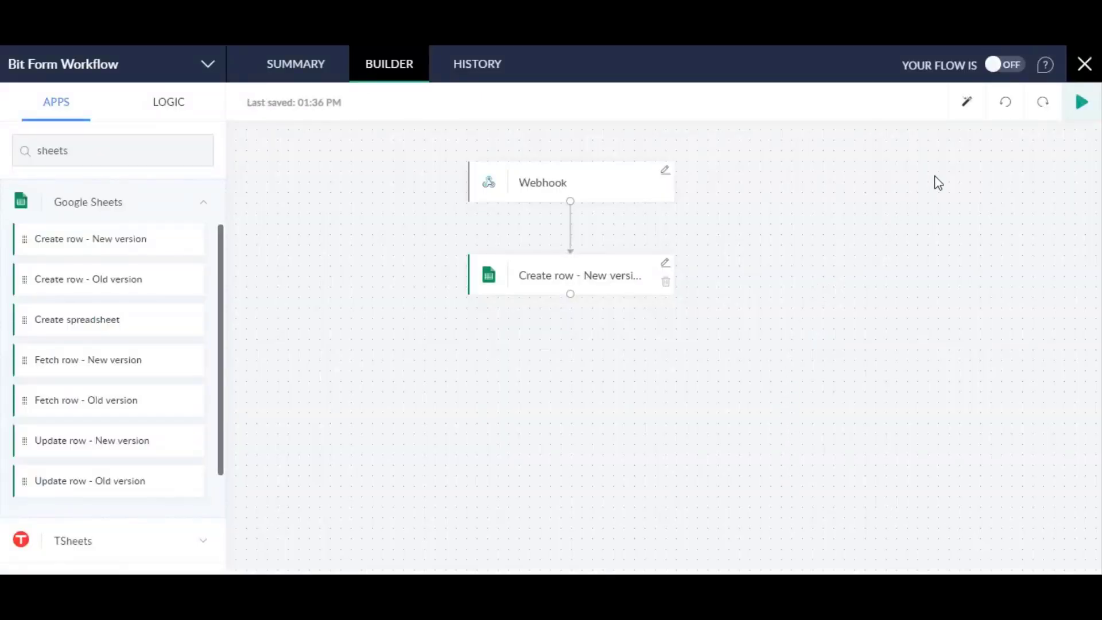
Go back to the Bit Form Web Hooks settings tab
{"action": "left_click", "coordinate": [1003, 64]}
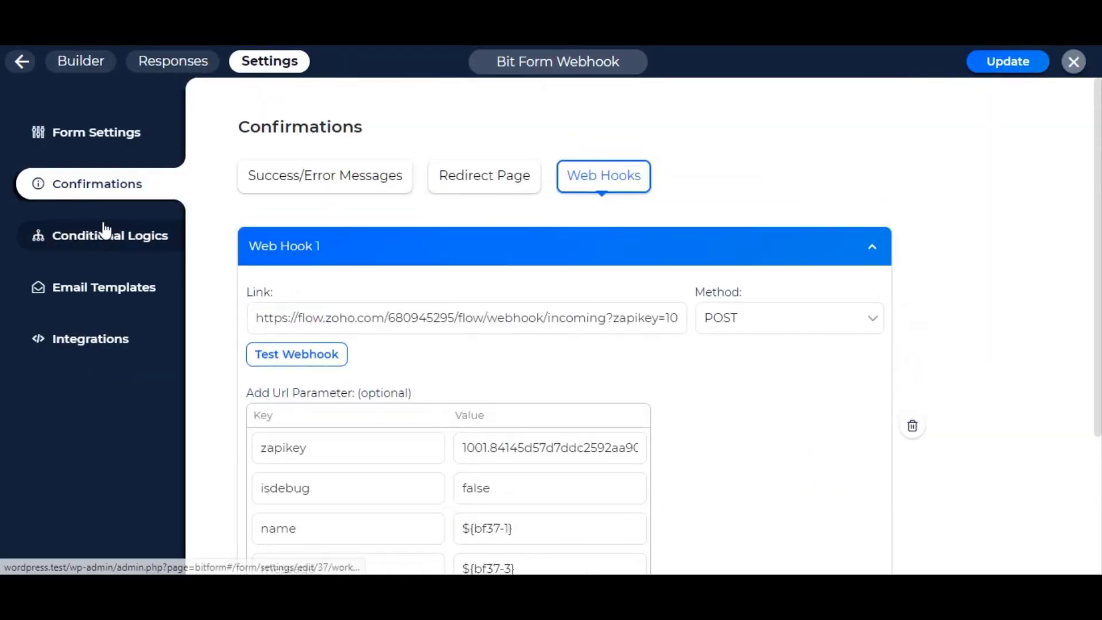
Collapse Web Hook 1 and show the form's empty Conditional Logics settings
{"action": "left_click", "coordinate": [871, 246]}
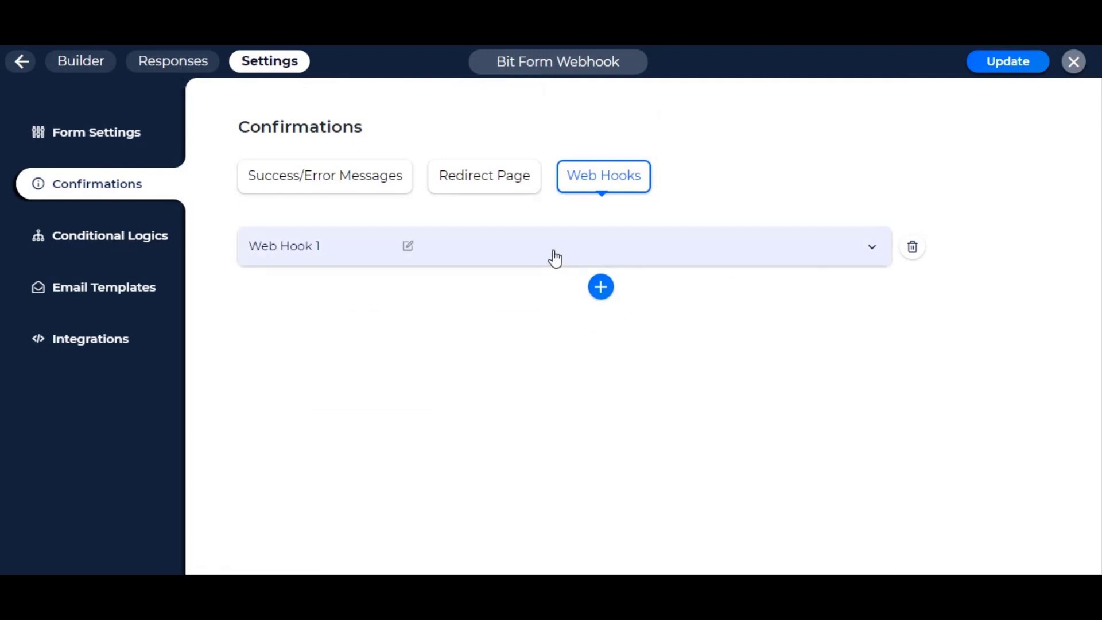
{"action": "mouse_move", "coordinate": [291, 284]}
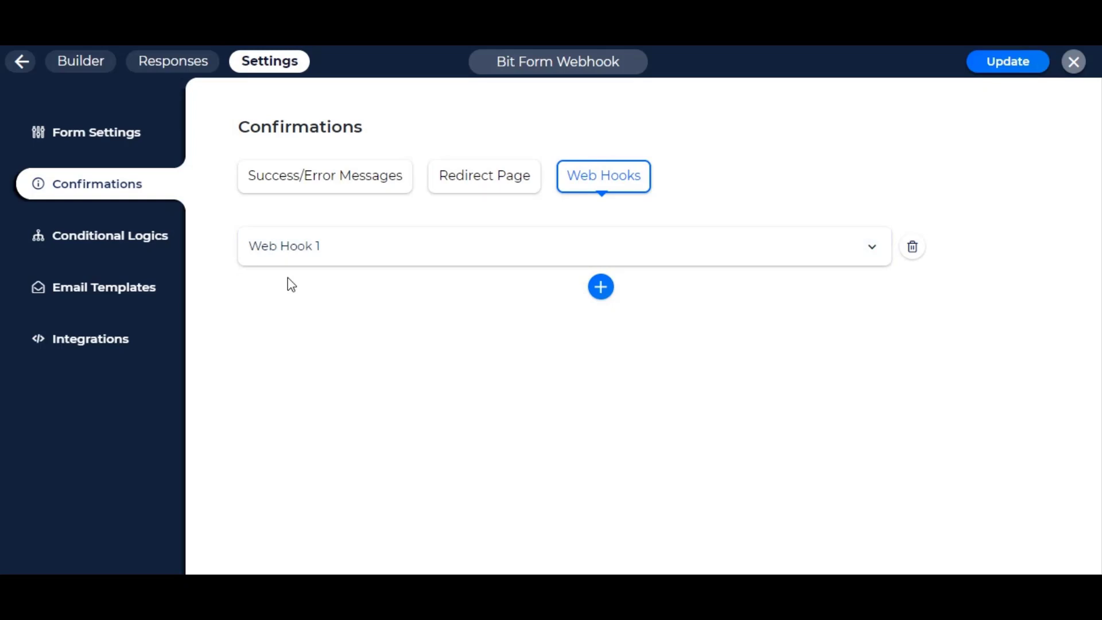
{"action": "left_click", "coordinate": [110, 235]}
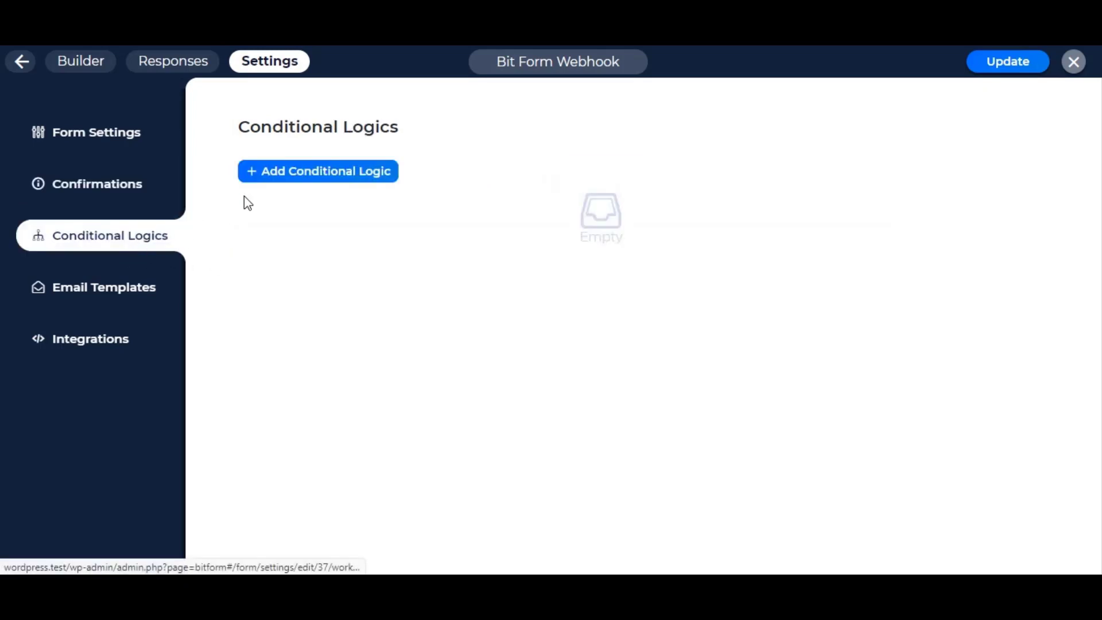
Draft a conditional logic rule that runs On Form Submit, Always, and calls a Web Hook
{"action": "left_click", "coordinate": [318, 171]}
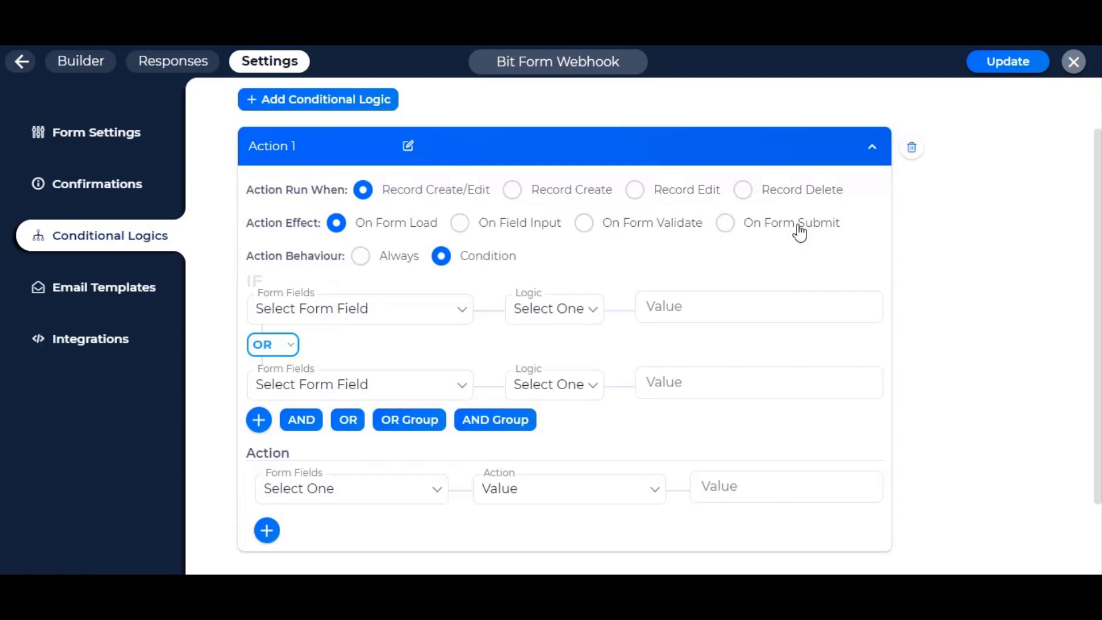
{"action": "left_click", "coordinate": [724, 223]}
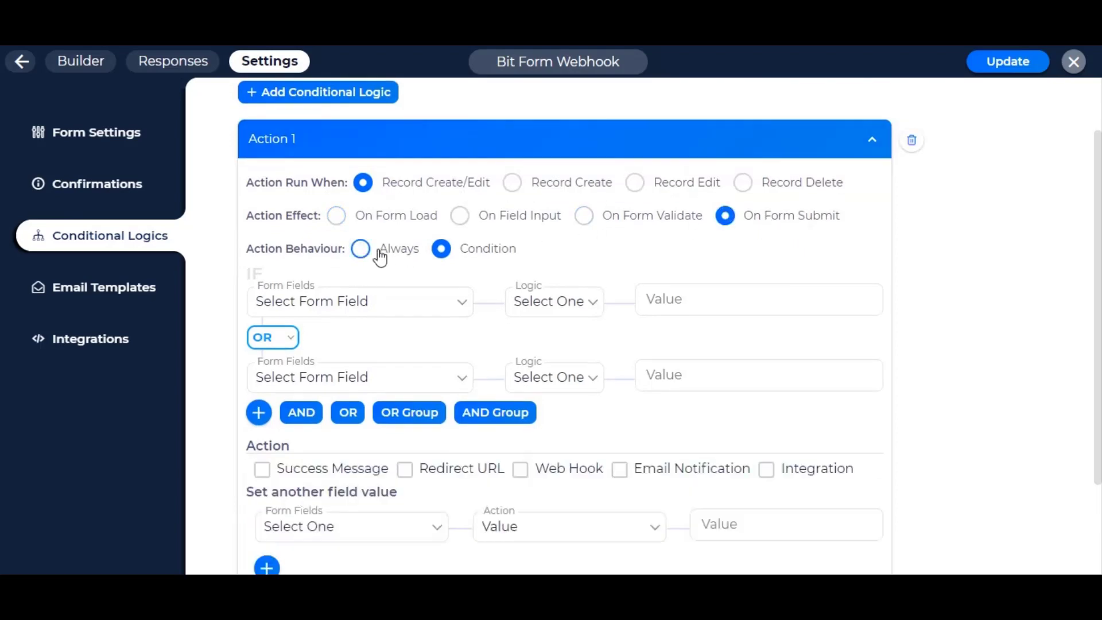
{"action": "left_click", "coordinate": [361, 248]}
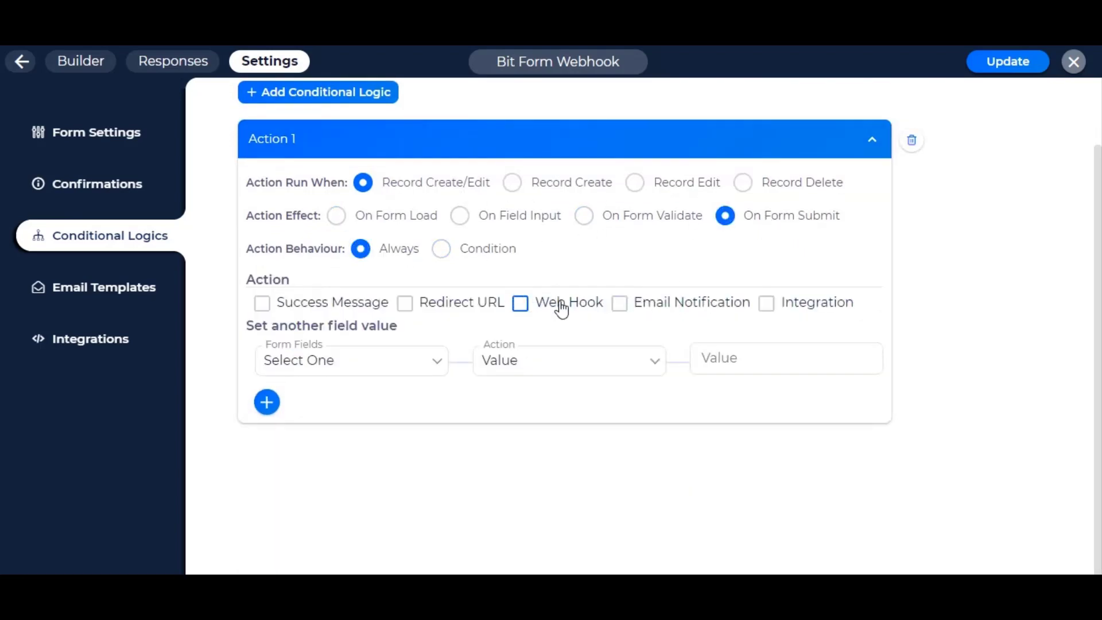
{"action": "left_click", "coordinate": [520, 302]}
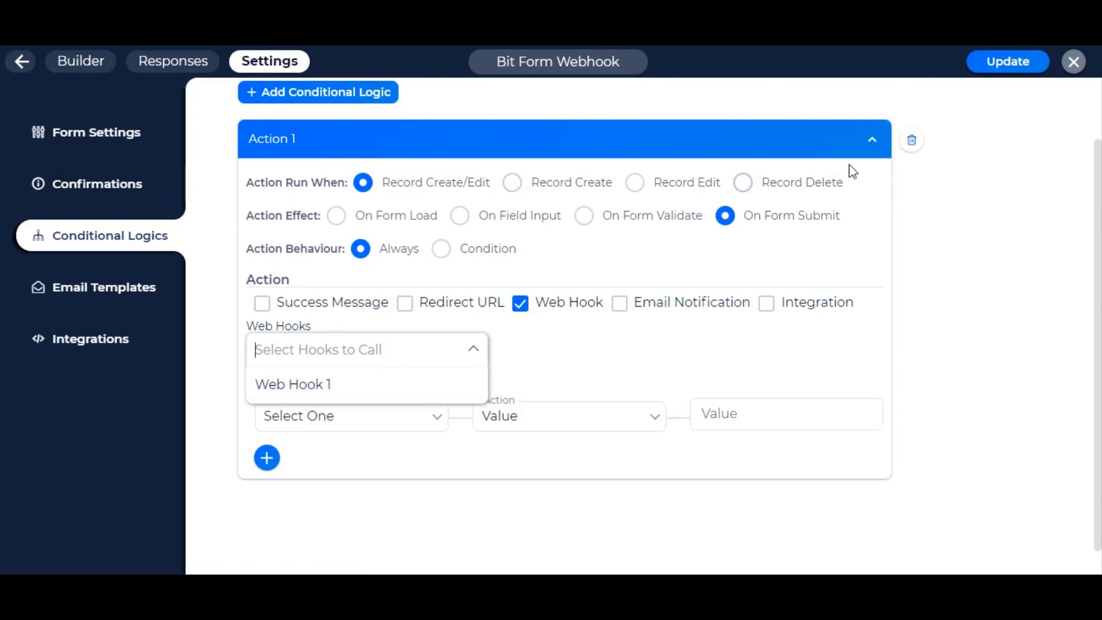
Delete the trial conditional logic rule and go to the WordPress page with the published form
{"action": "left_click", "coordinate": [912, 141]}
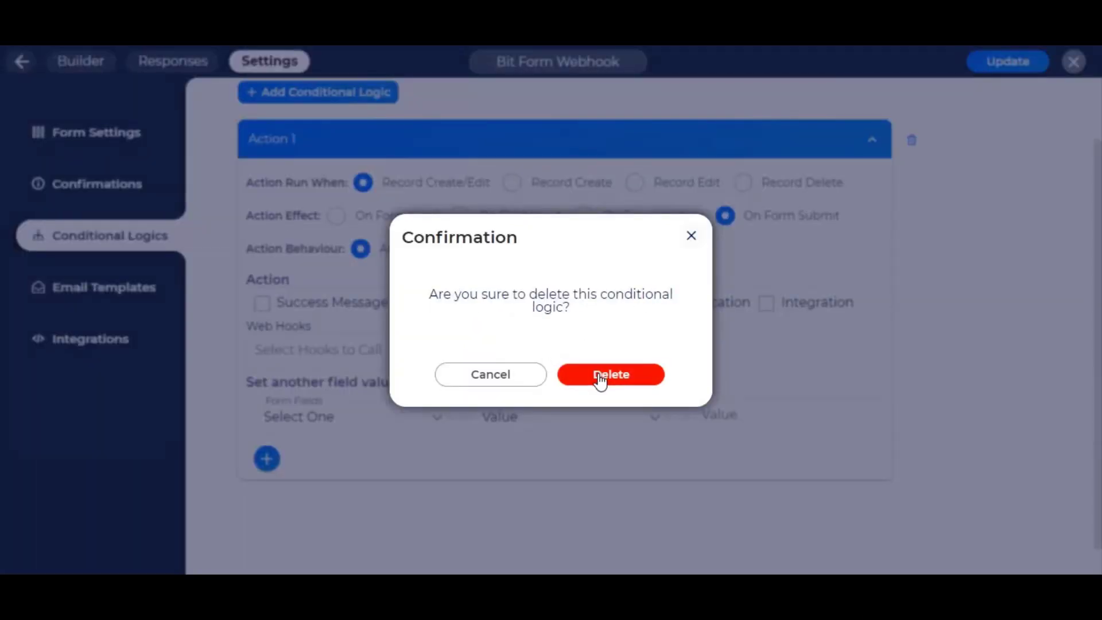
{"action": "left_click", "coordinate": [610, 374]}
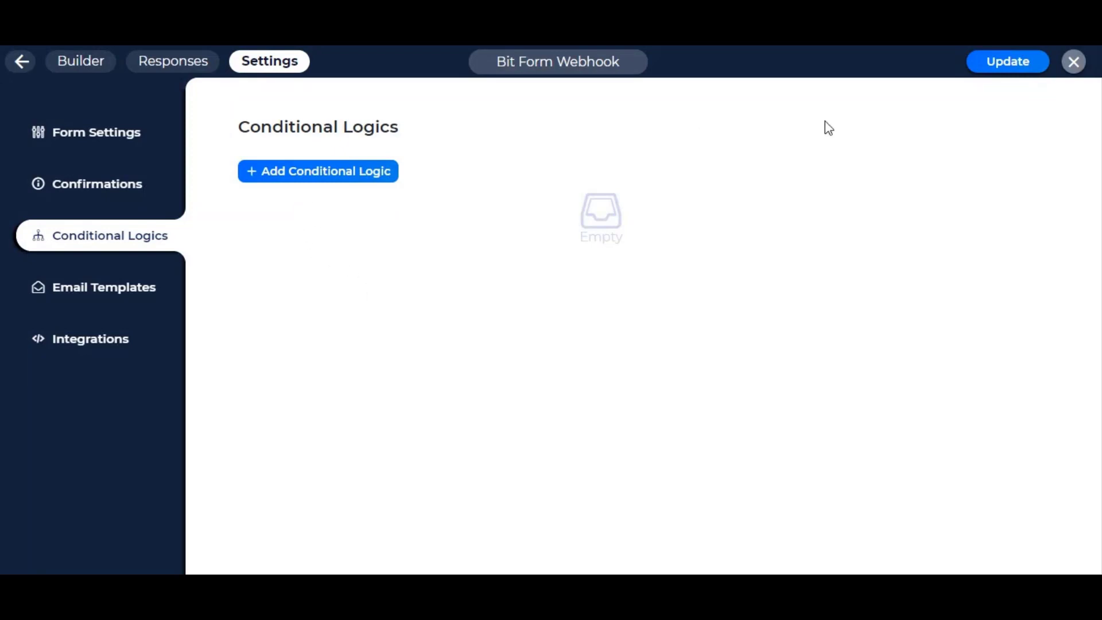
{"action": "left_click", "coordinate": [1007, 61]}
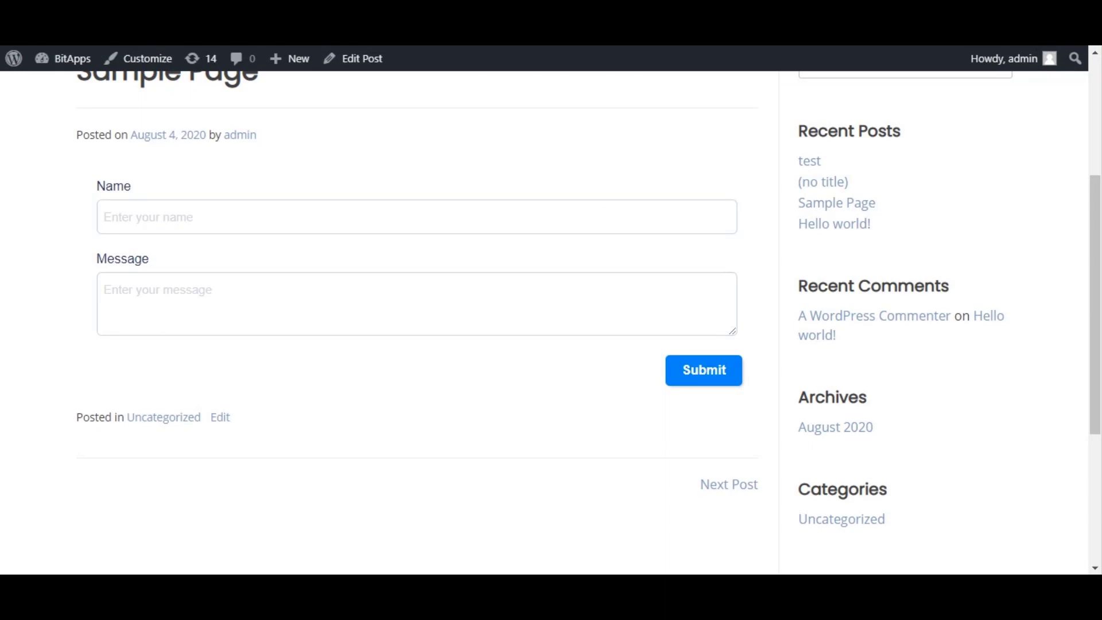
Fill the Name field with the suggested 'Bit Form'
{"action": "type", "text": "Bi"}
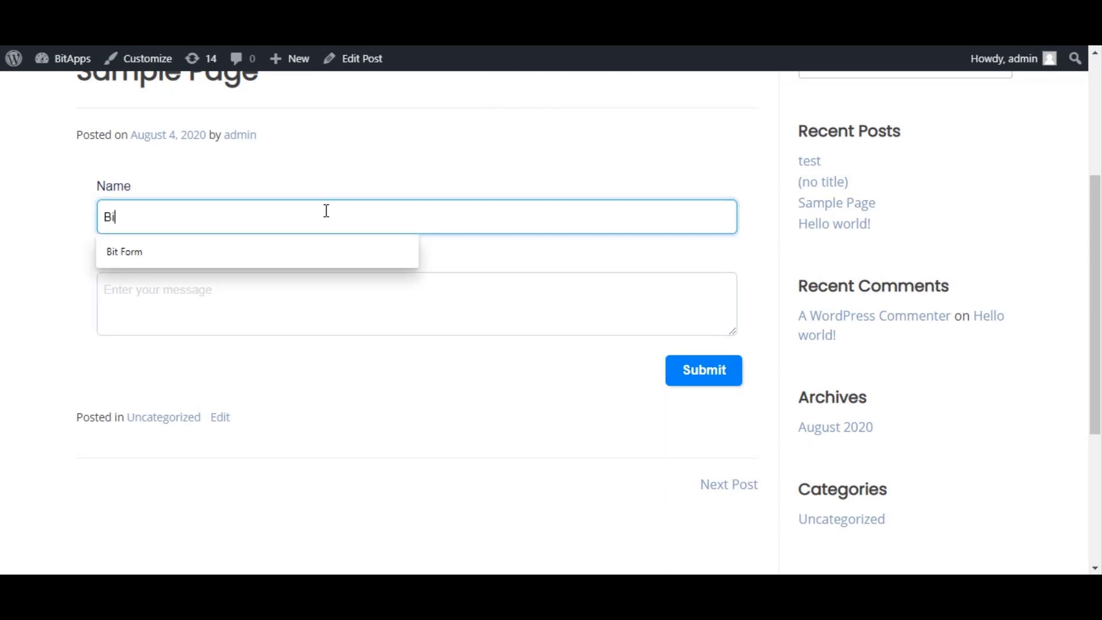
{"action": "left_click", "coordinate": [124, 251]}
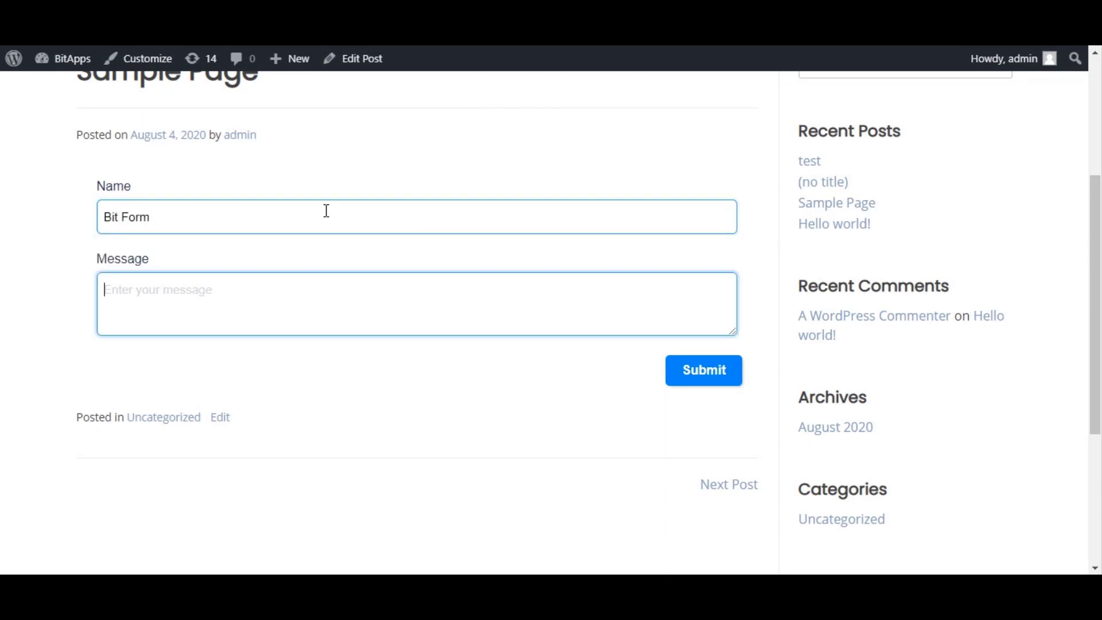
Enter the message 'Zoho Flow webhook test from Bit Form' and submit the test entry
{"action": "type", "text": "W"}
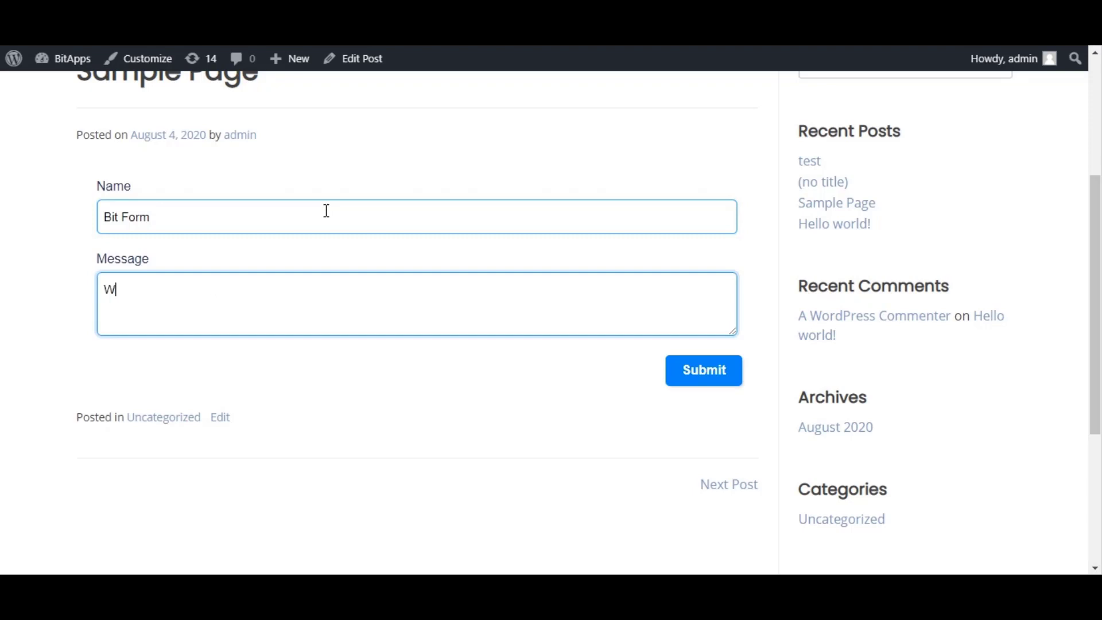
{"action": "type", "text": "Zoho Flo"}
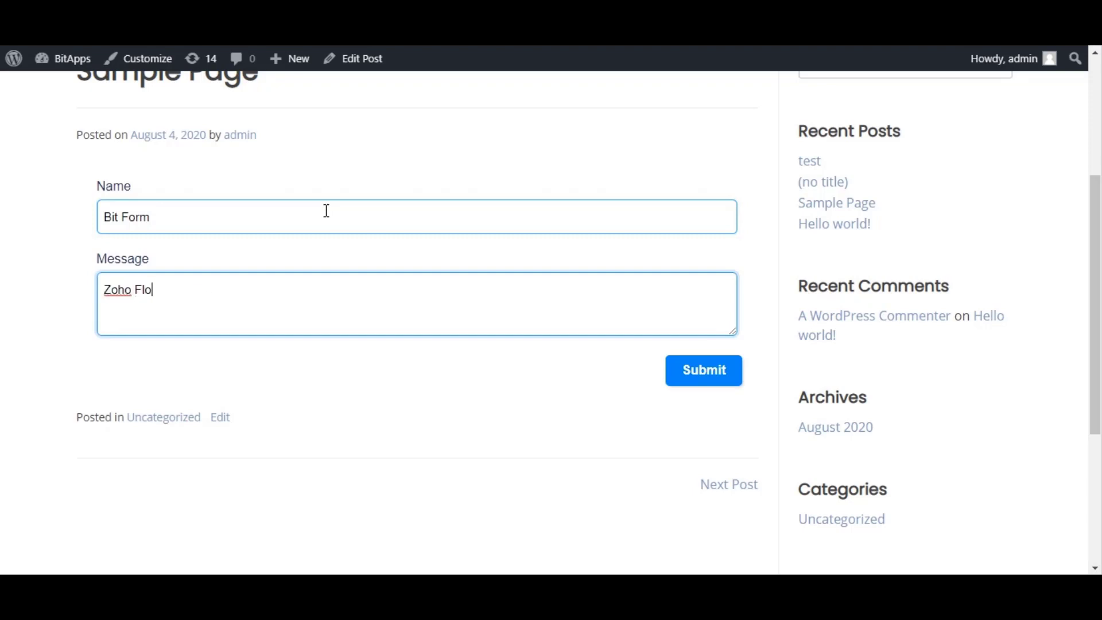
{"action": "type", "text": "w weebhook t"}
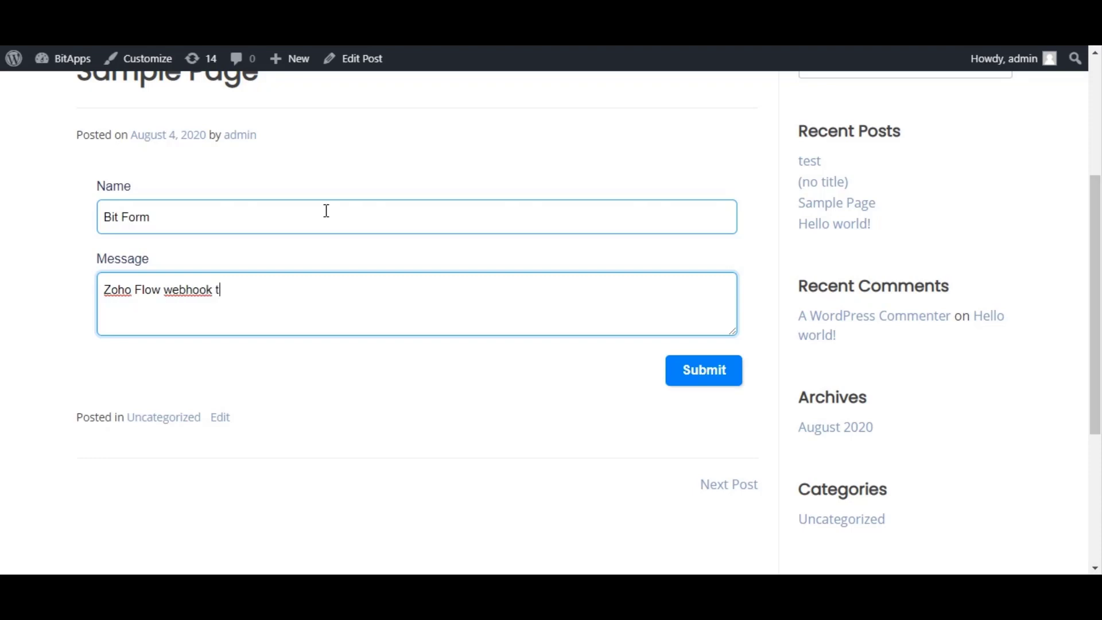
{"action": "type", "text": "est from Bit Form"}
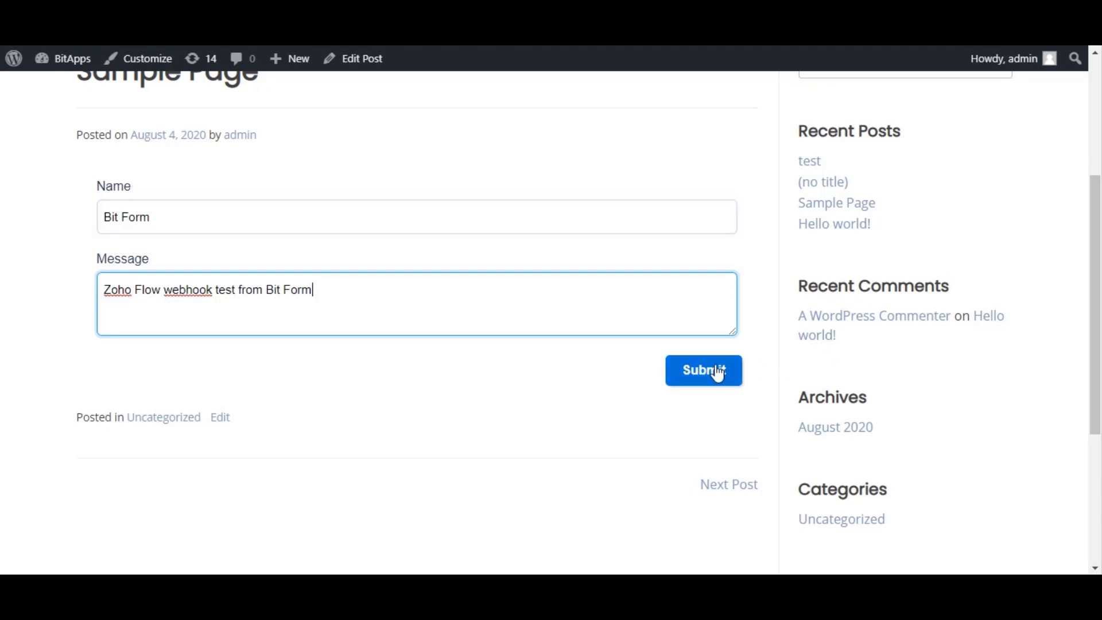
{"action": "left_click", "coordinate": [703, 370]}
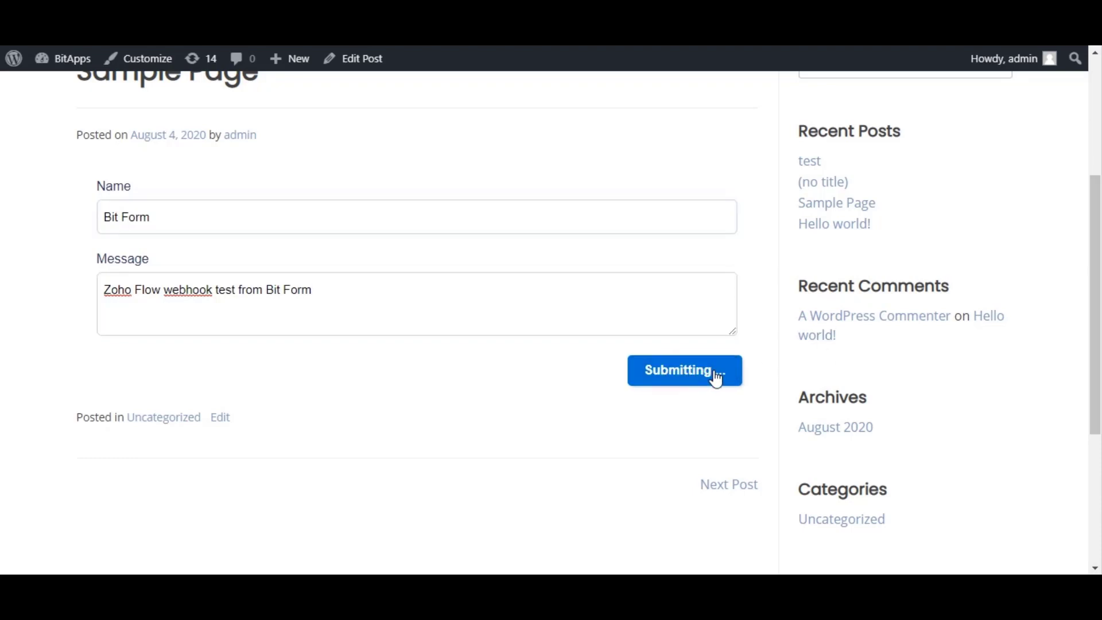
{"action": "left_click", "coordinate": [685, 371]}
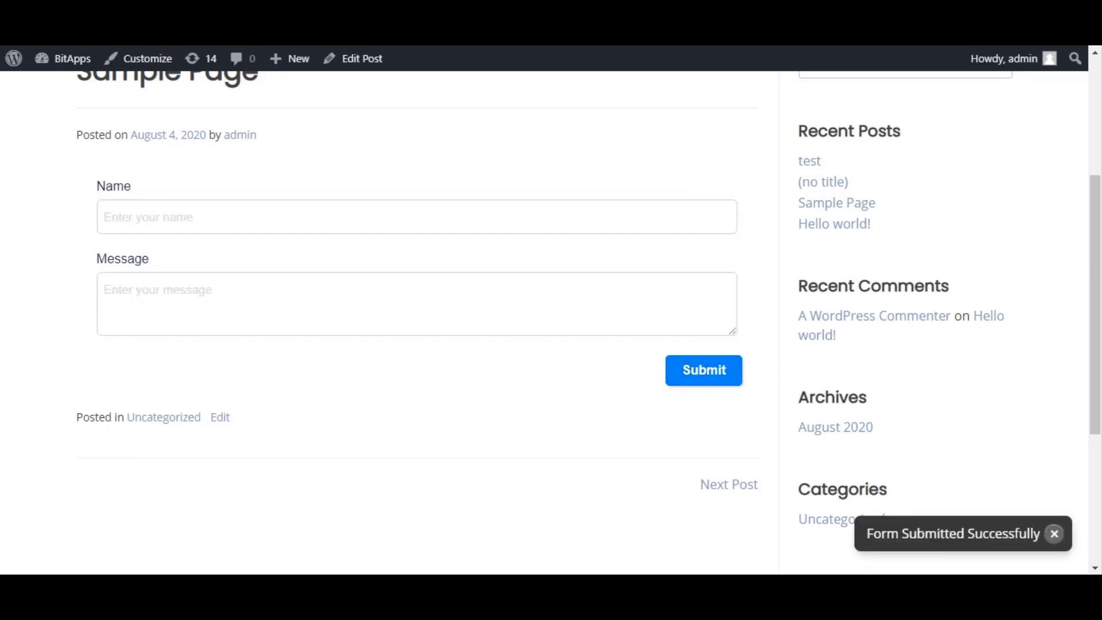